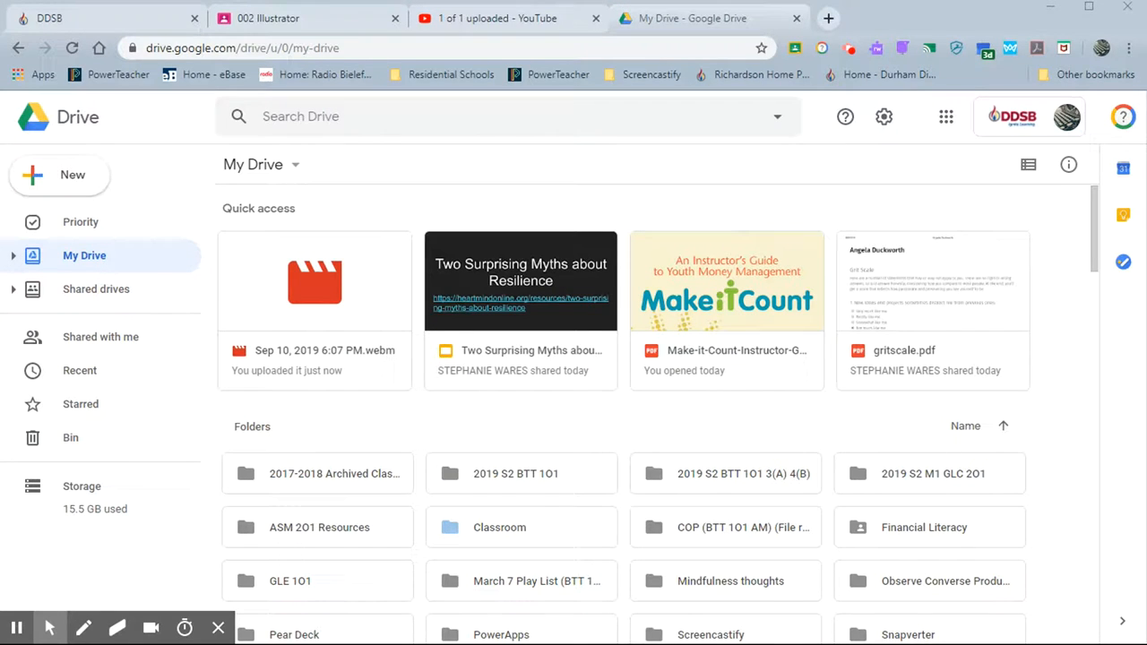
Step: Switch from Chrome to the Illustrator document '2-3 Working With Preset Shapes'
click(278, 17)
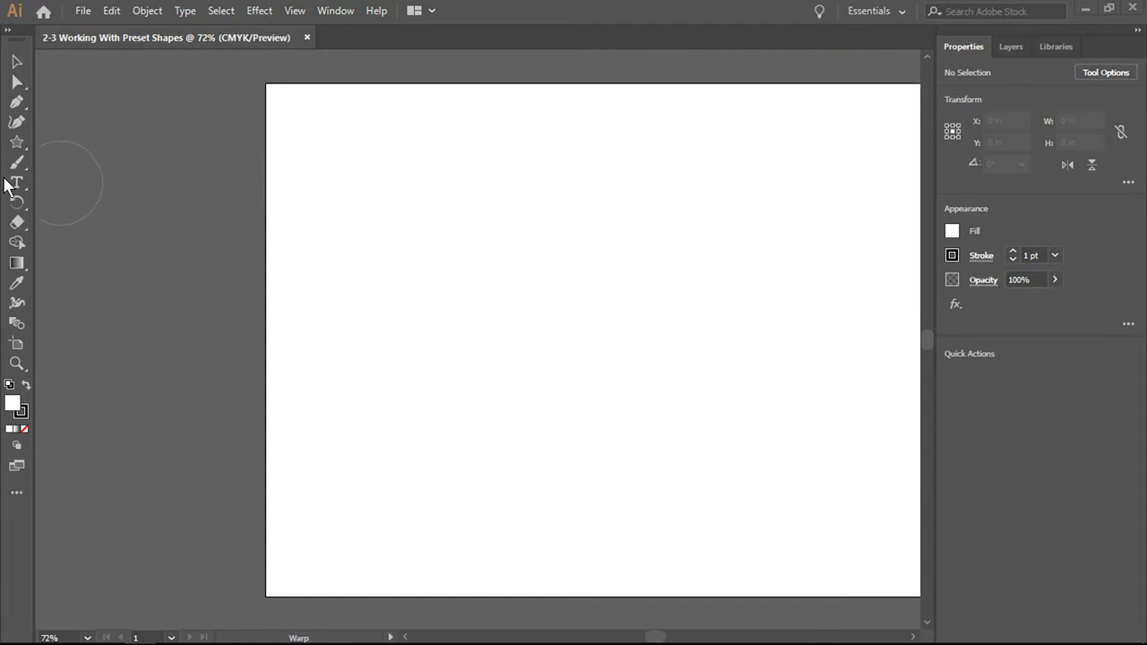
mouse_move(5, 449)
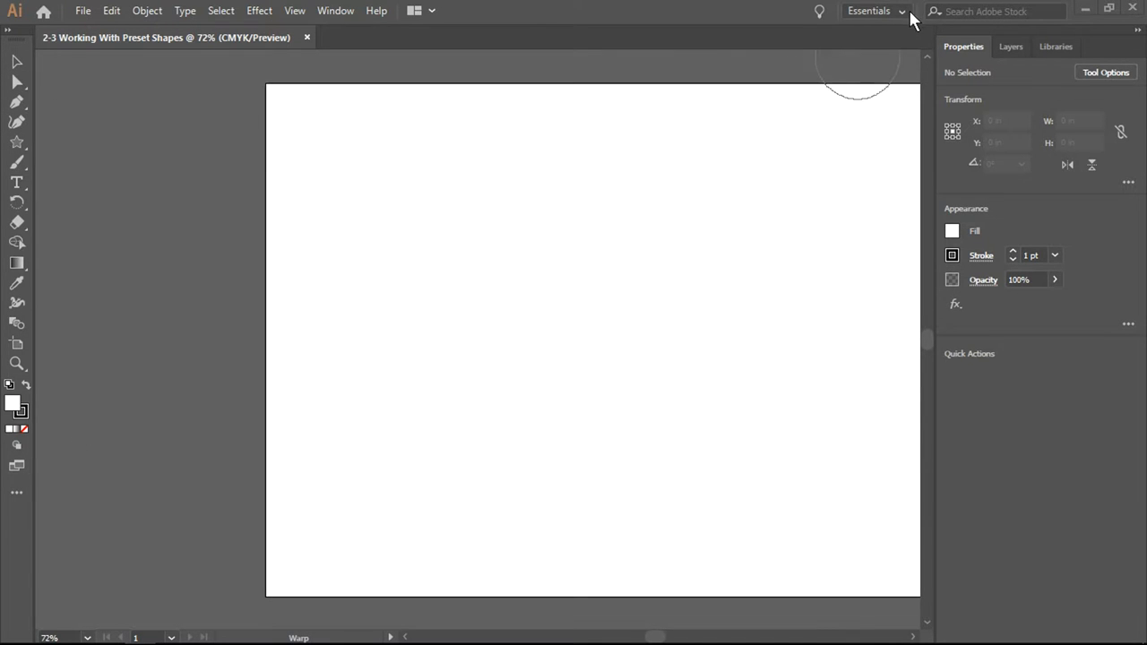
Step: Switch the Illustrator workspace to Essentials Classic
click(899, 11)
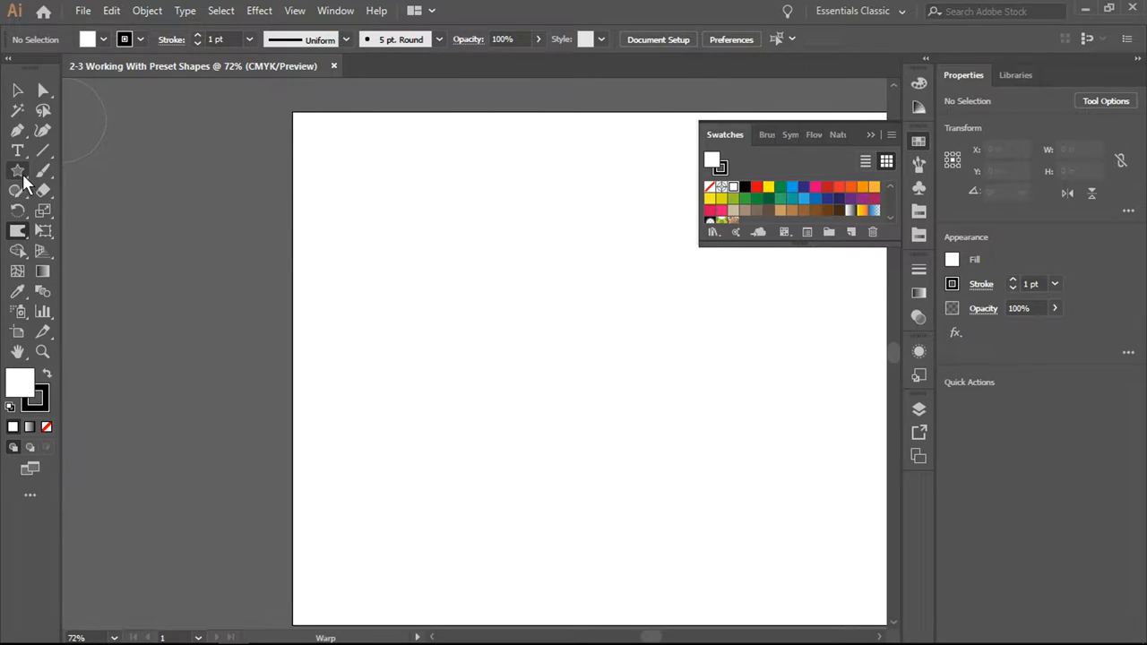
Step: Select the Polygon Tool from the Rectangle Tool flyout
click(16, 170)
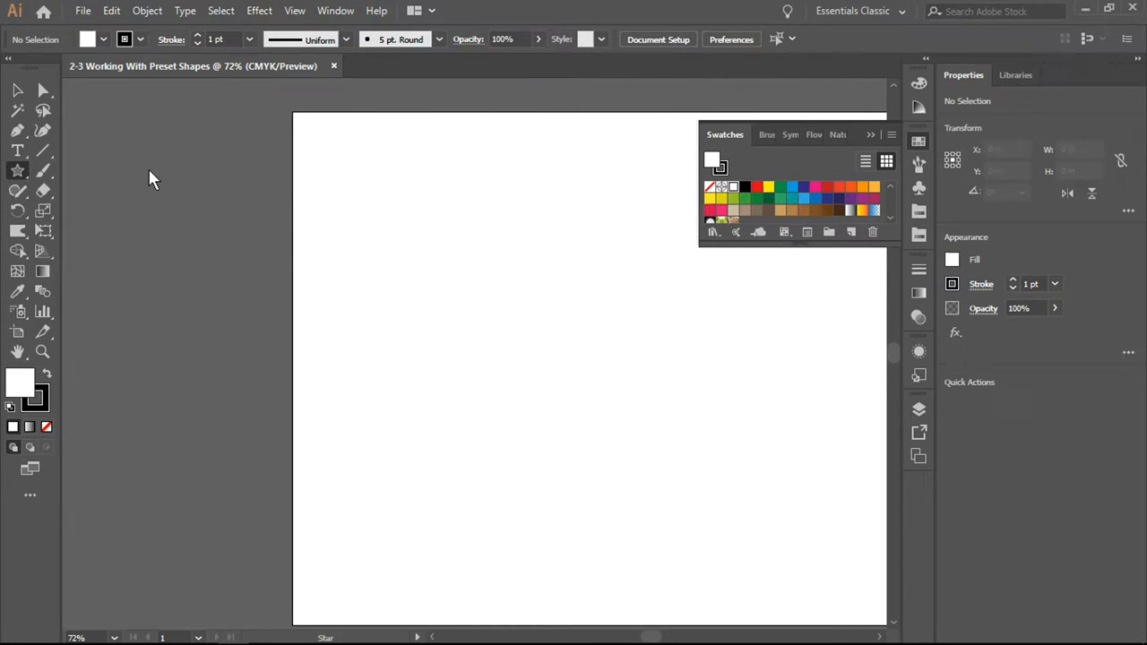
click(16, 172)
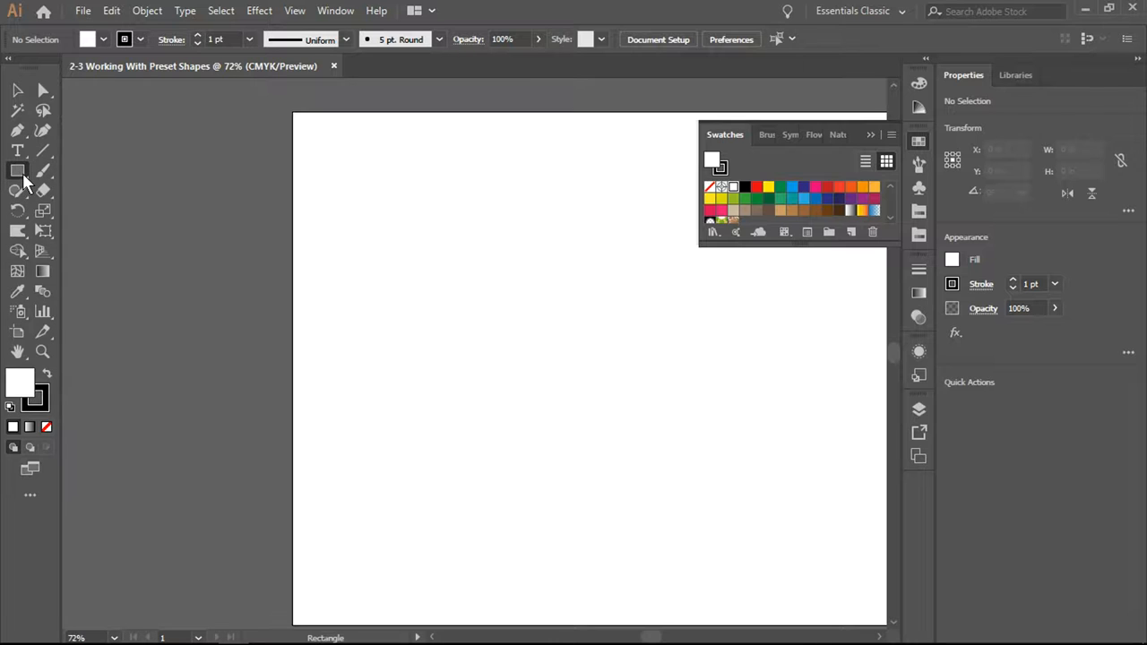
click(17, 170)
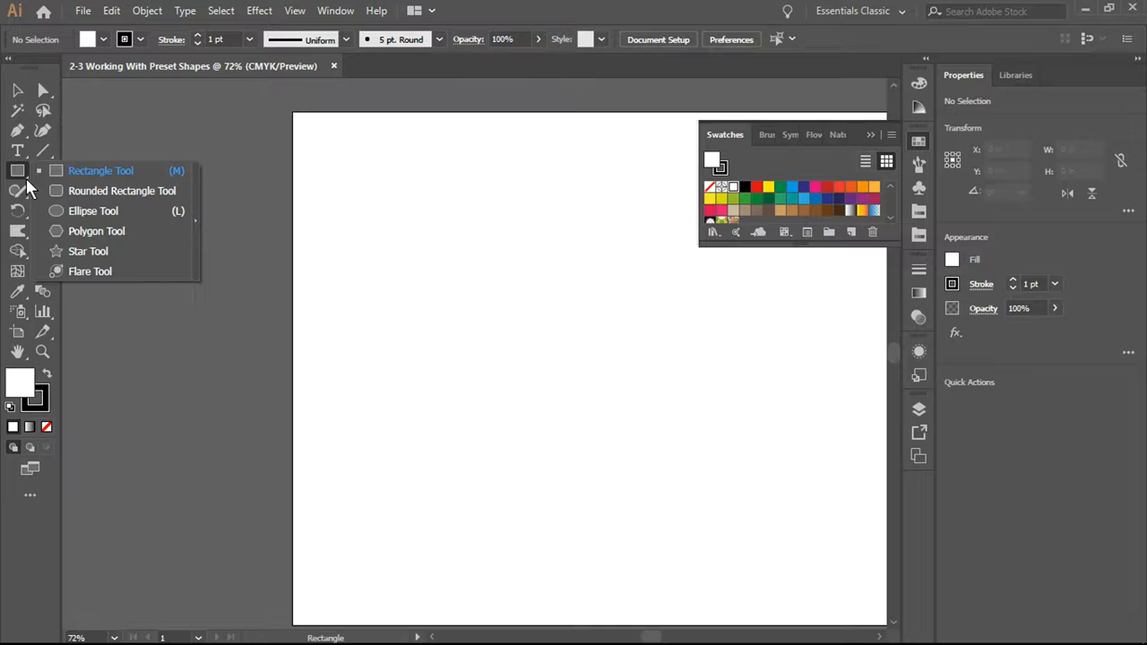
mouse_move(133, 232)
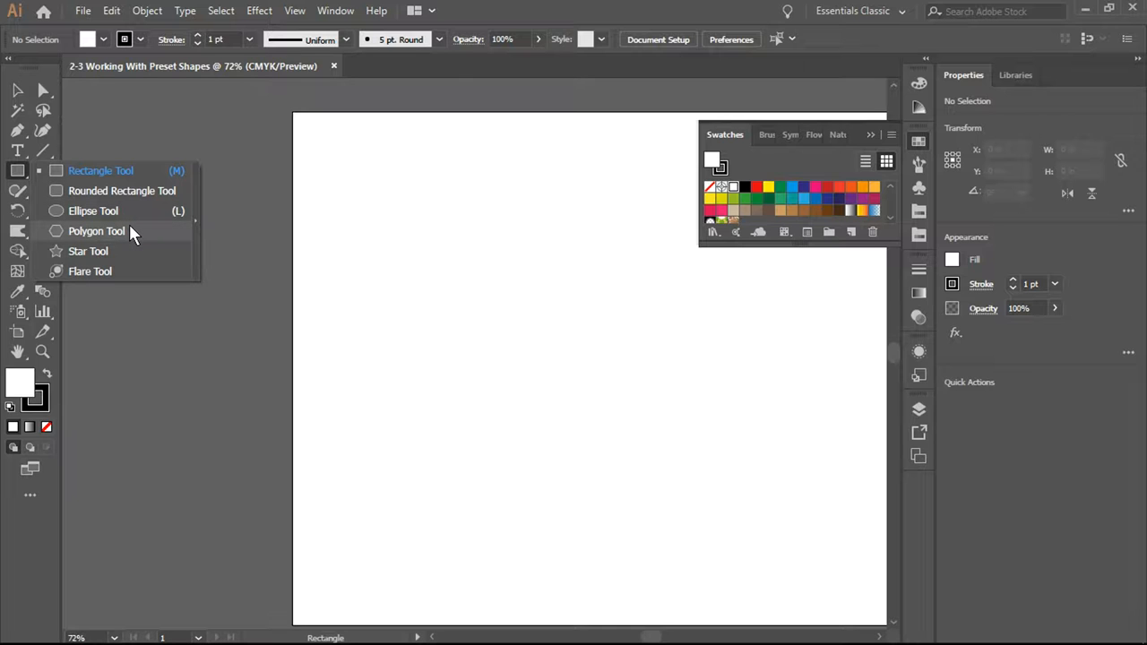
click(92, 231)
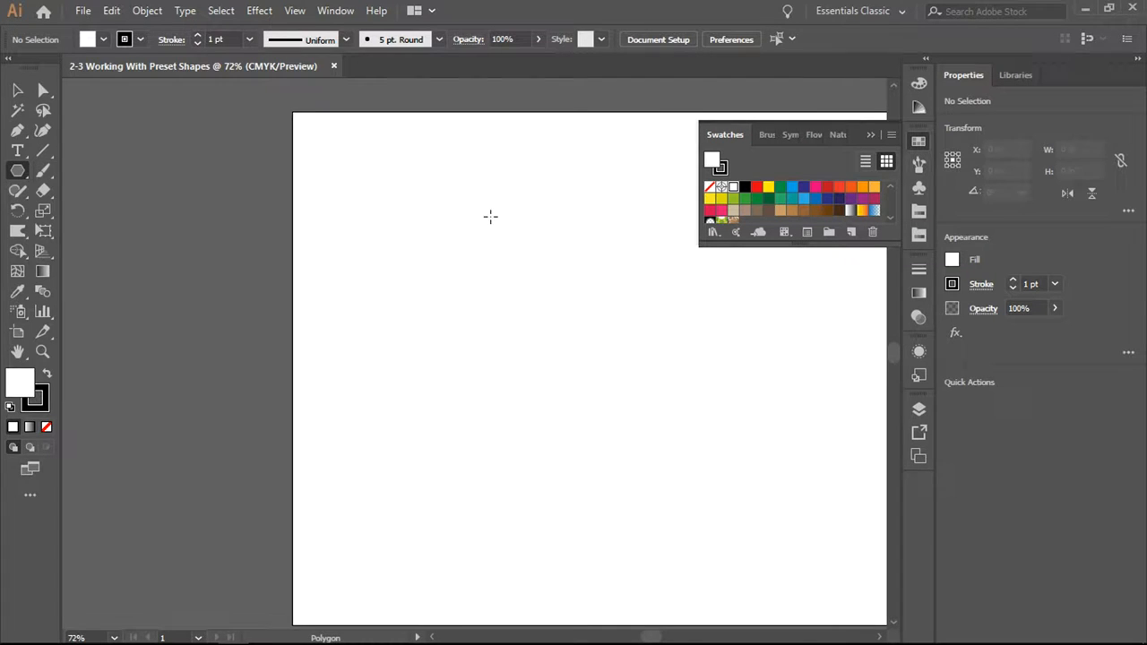
mouse_move(382, 216)
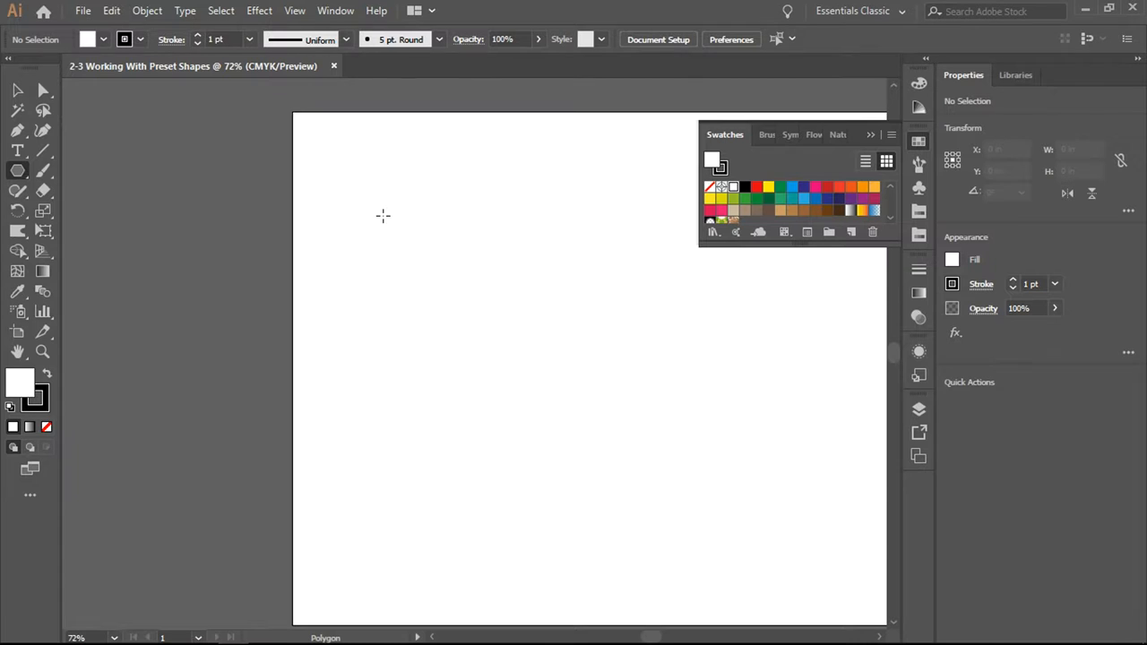
Step: Create a five-sided polygon at the artboard's top-left through the Polygon dialog
click(382, 215)
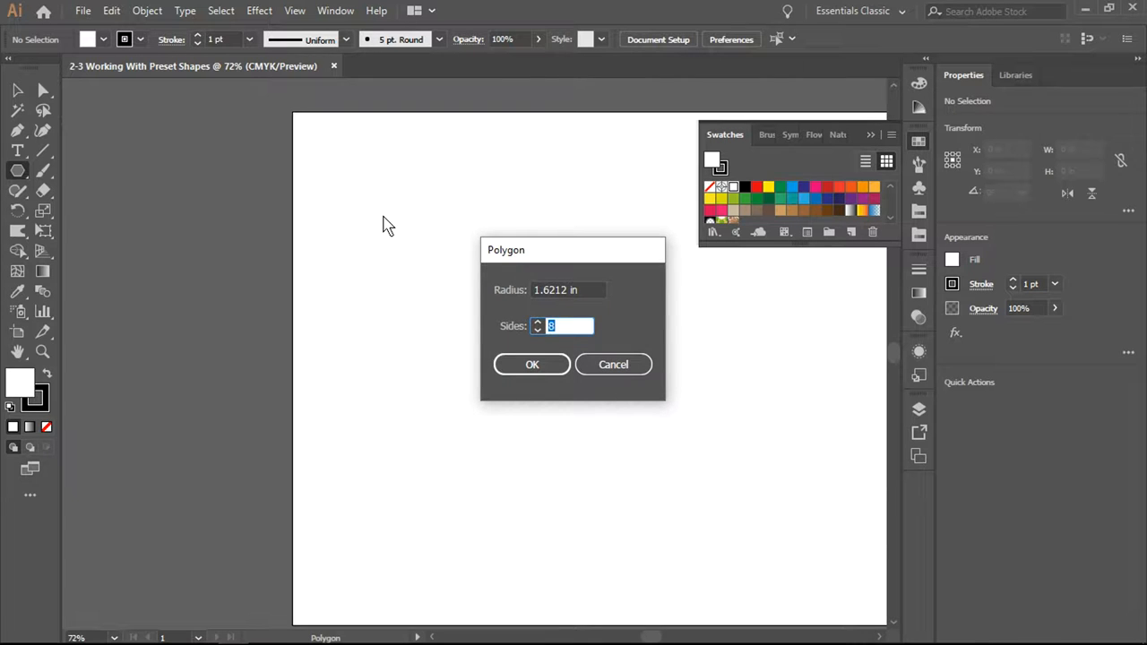
mouse_move(618, 294)
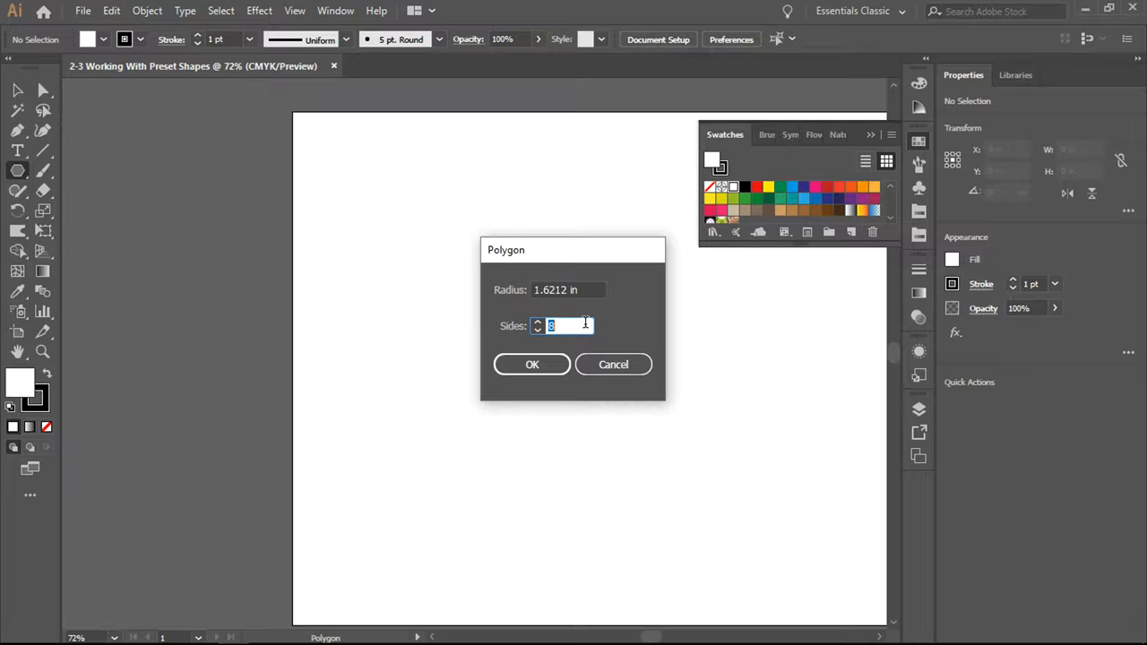
text(10)
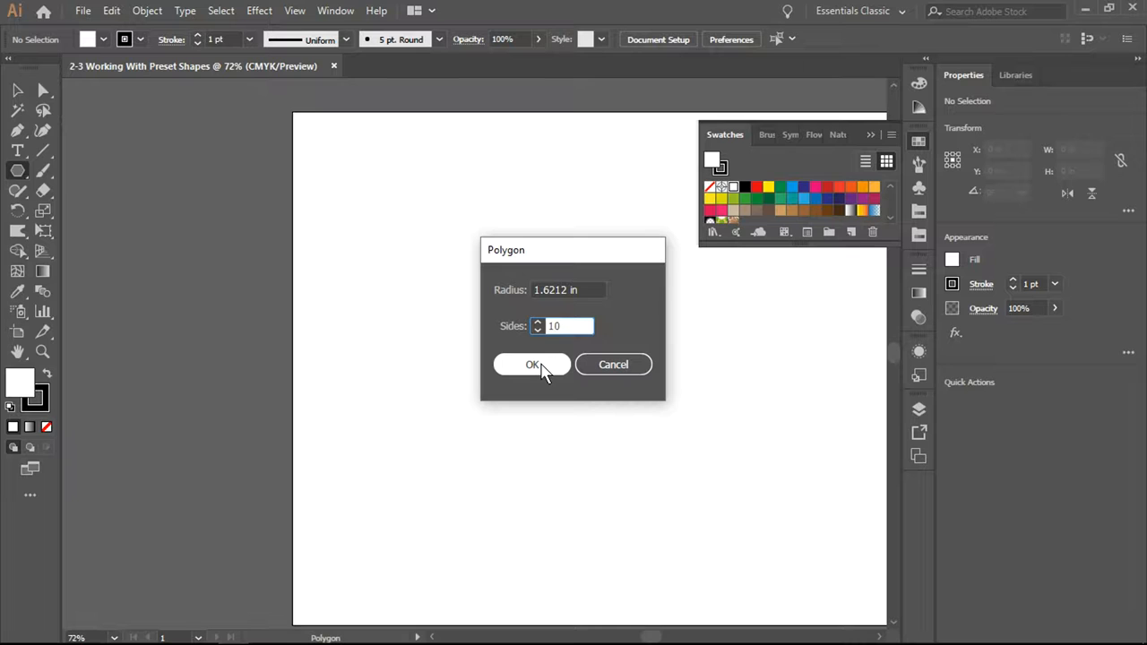
click(565, 326)
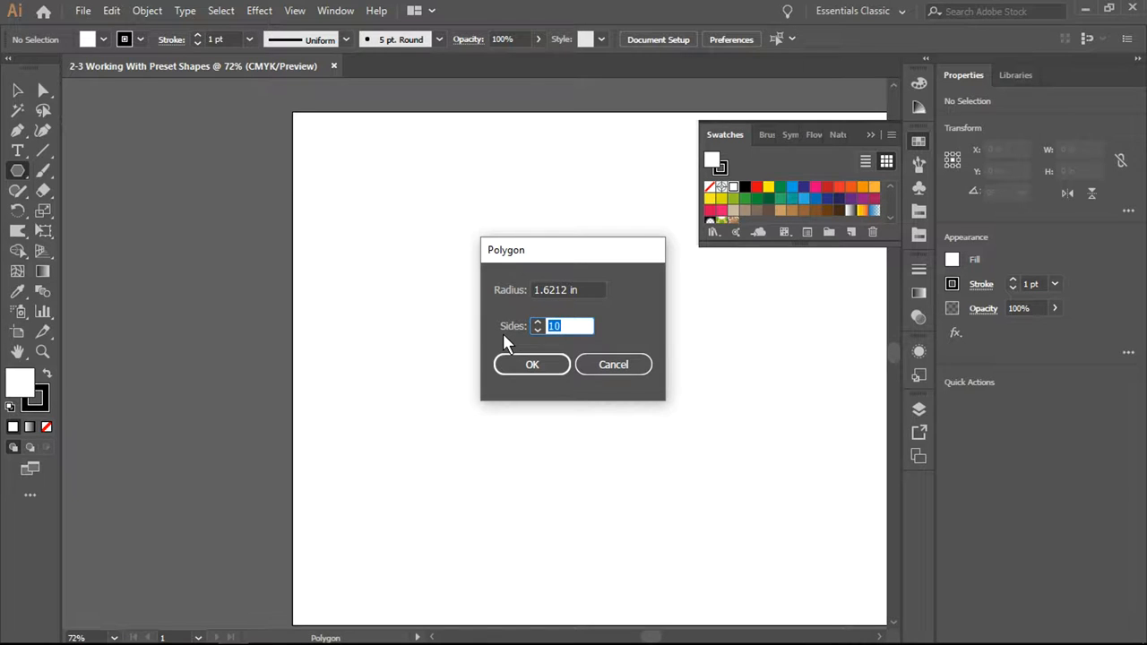
text(5)
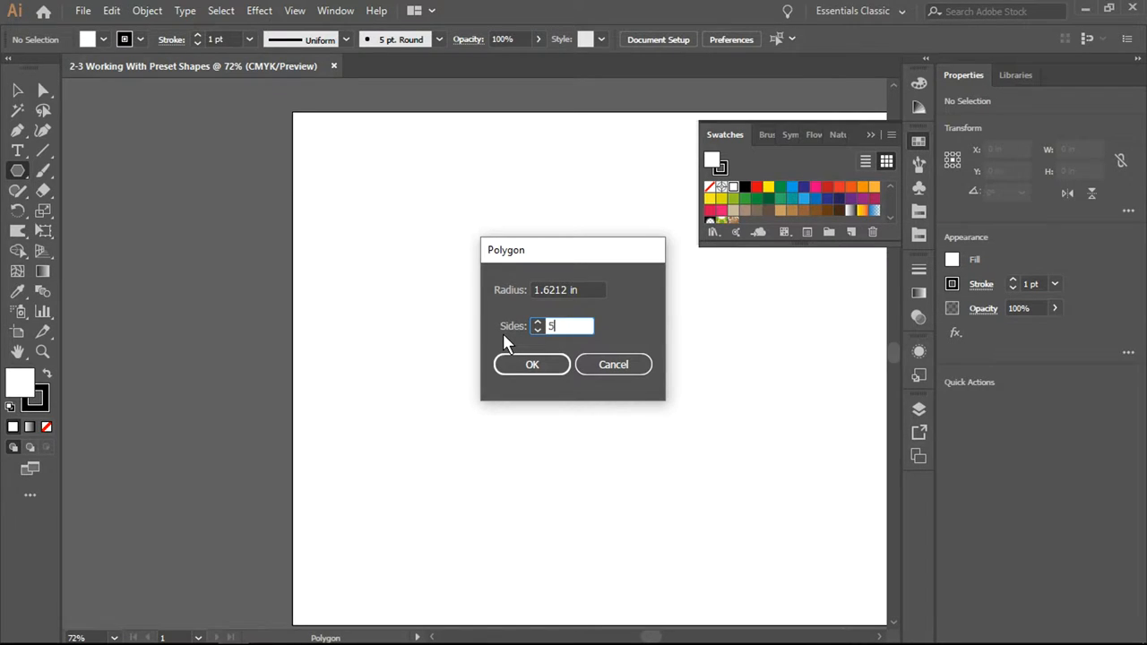
click(531, 365)
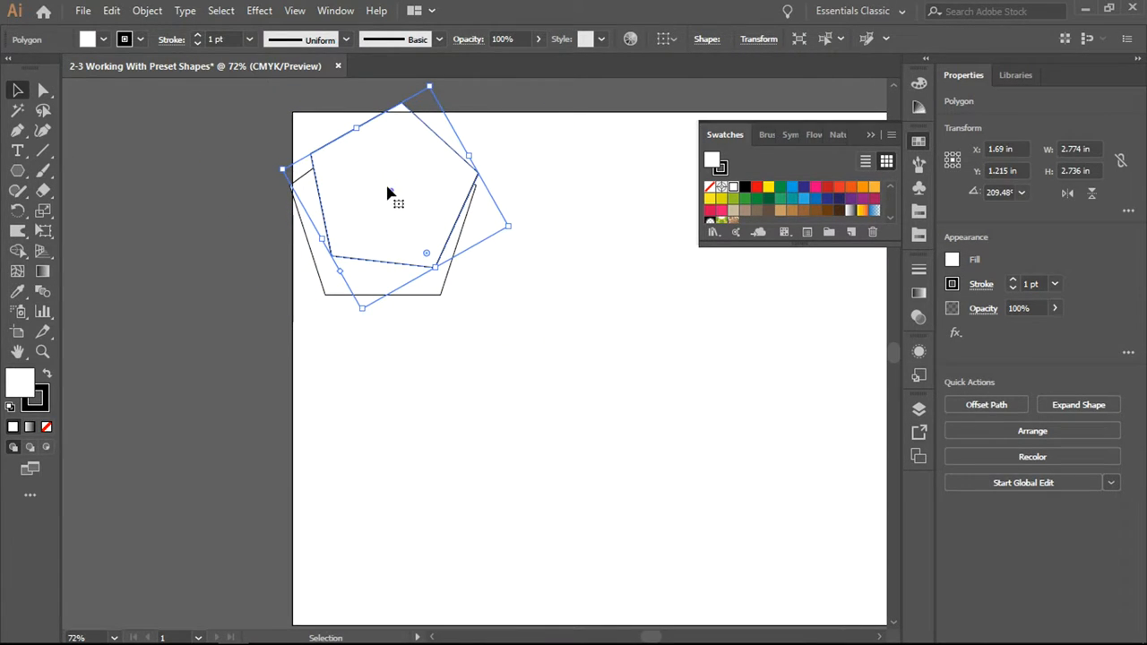
Step: Drag the tilted pentagon down toward the artboard centre
drag(397, 203, 586, 367)
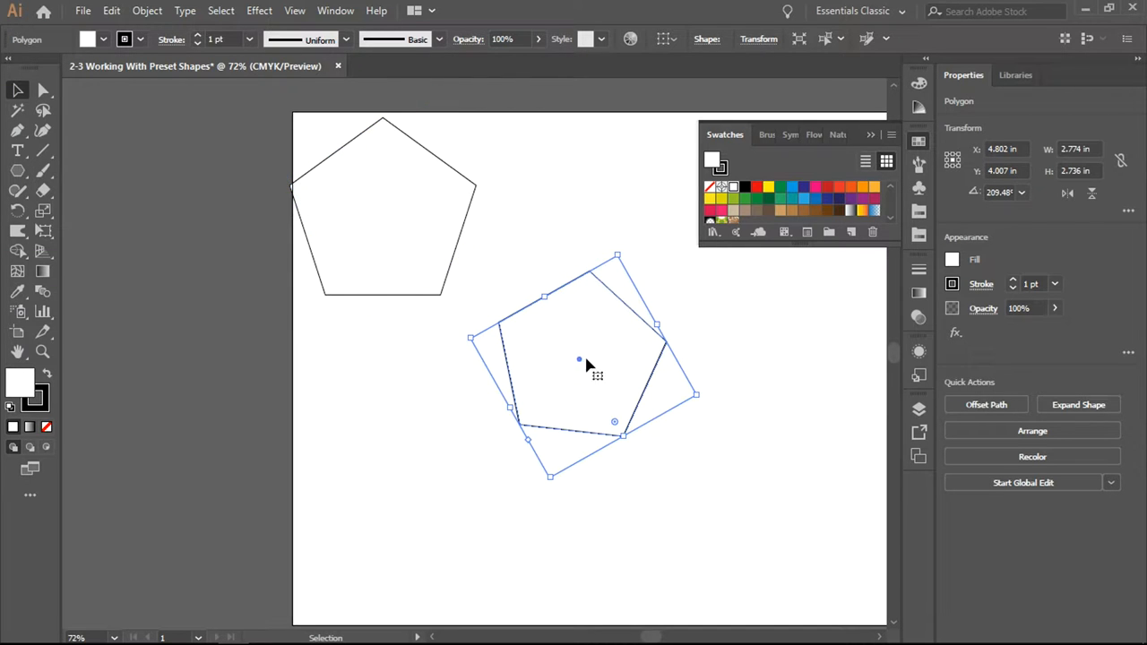
mouse_move(802, 235)
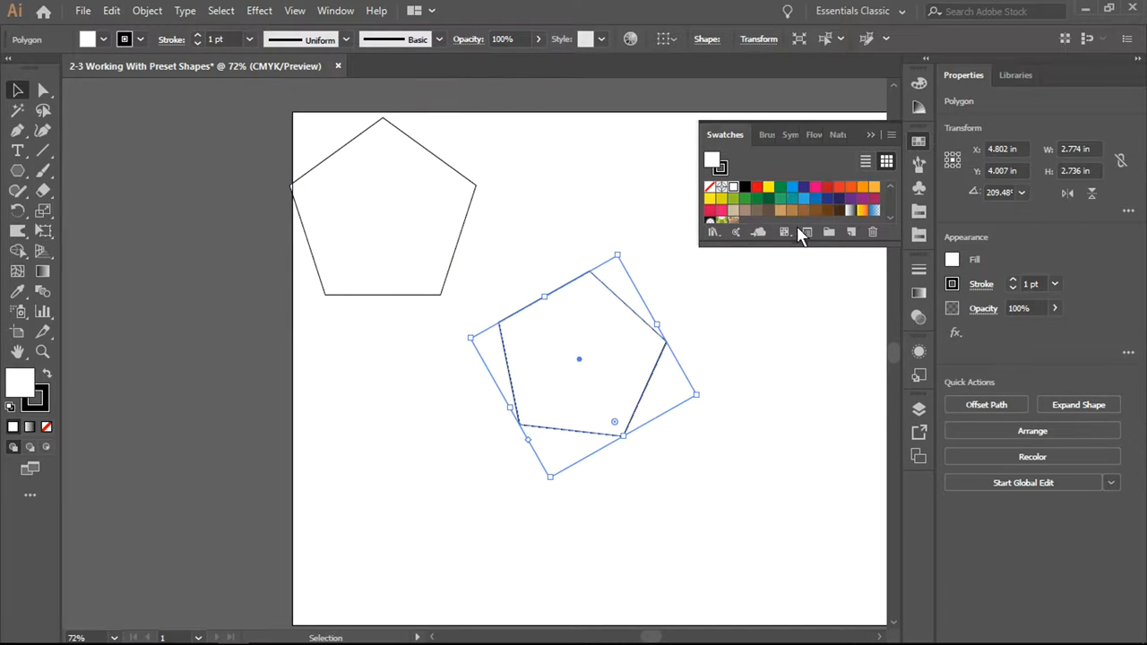
mouse_move(785, 232)
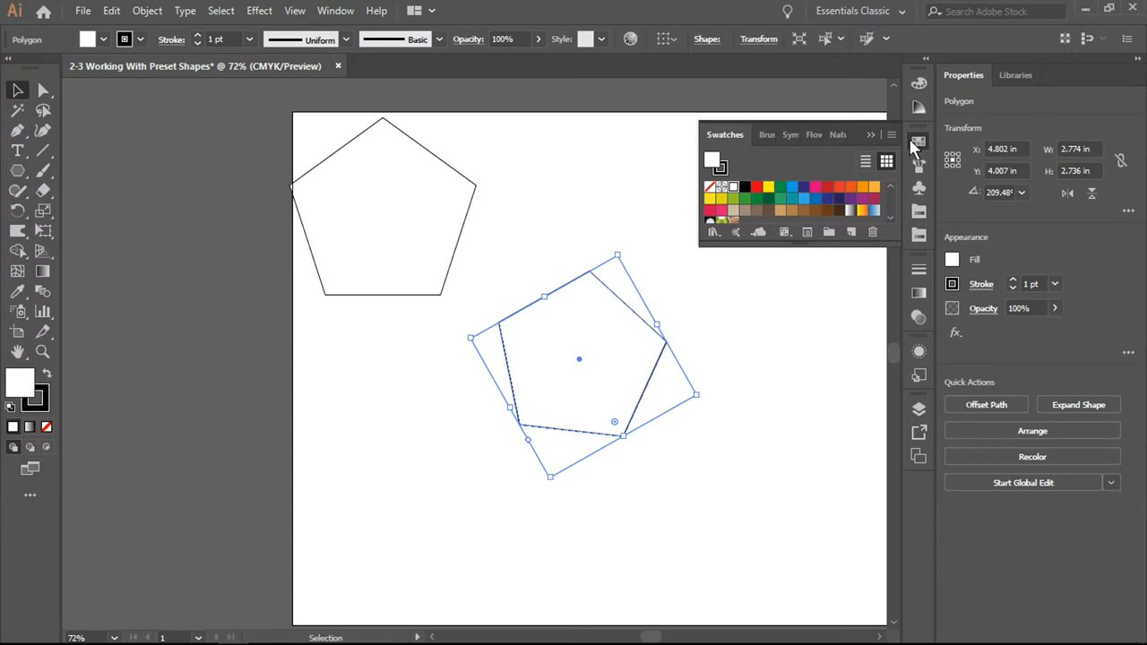
mouse_move(786, 232)
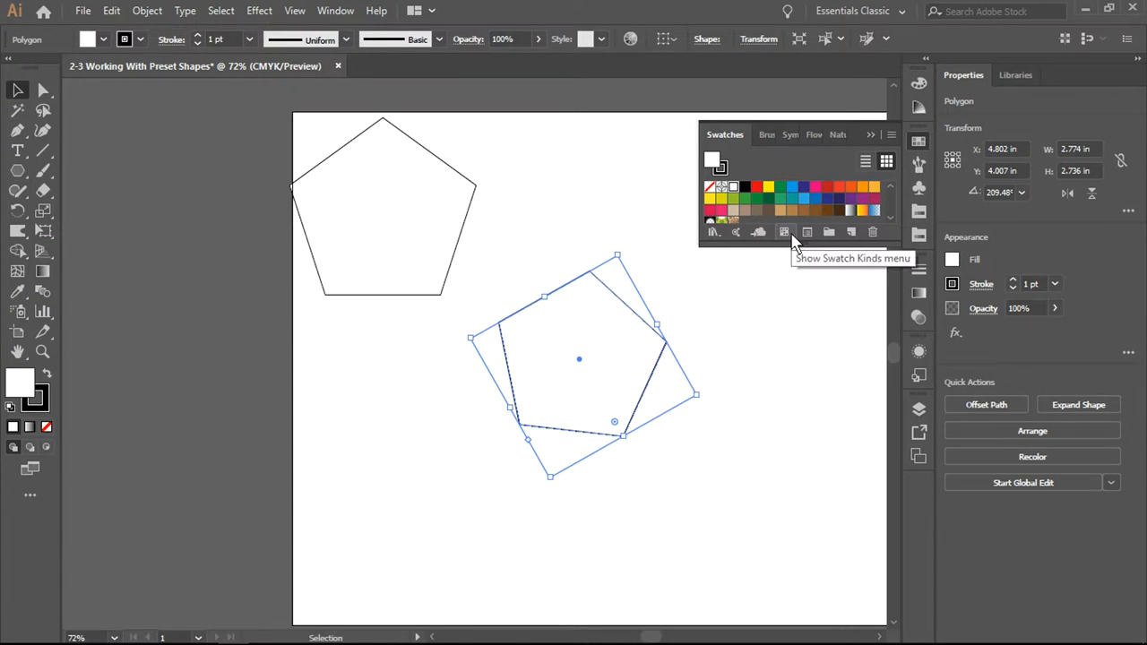
Step: Fill the tilted pentagon with the basket-weave swatch from the Decorative Legacy library
click(785, 231)
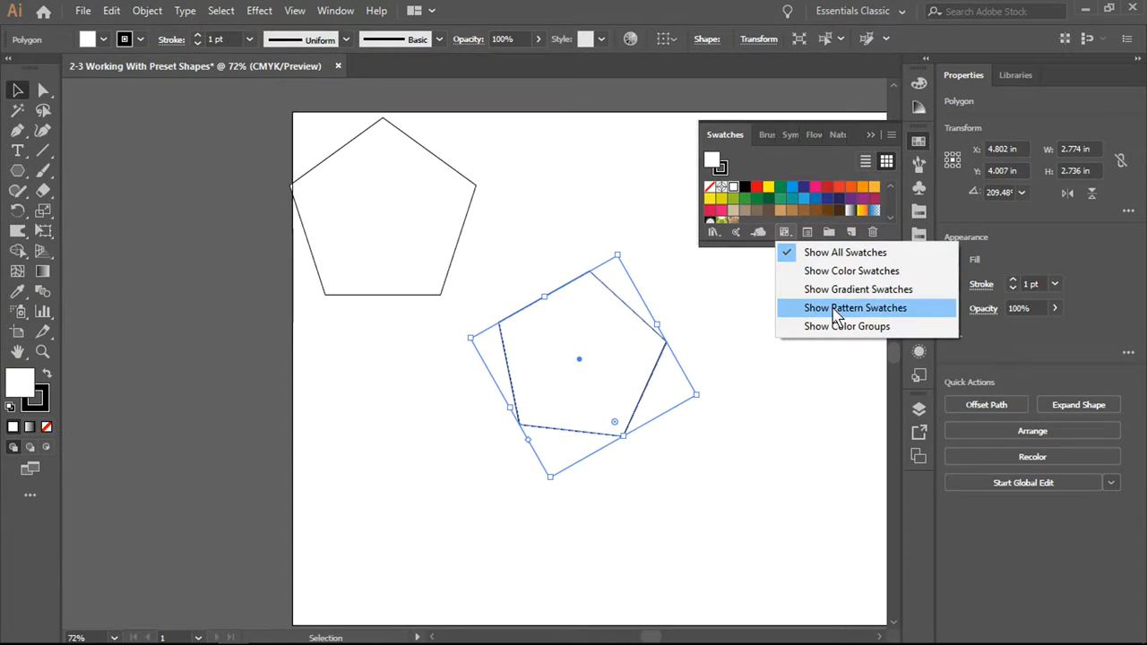
click(856, 307)
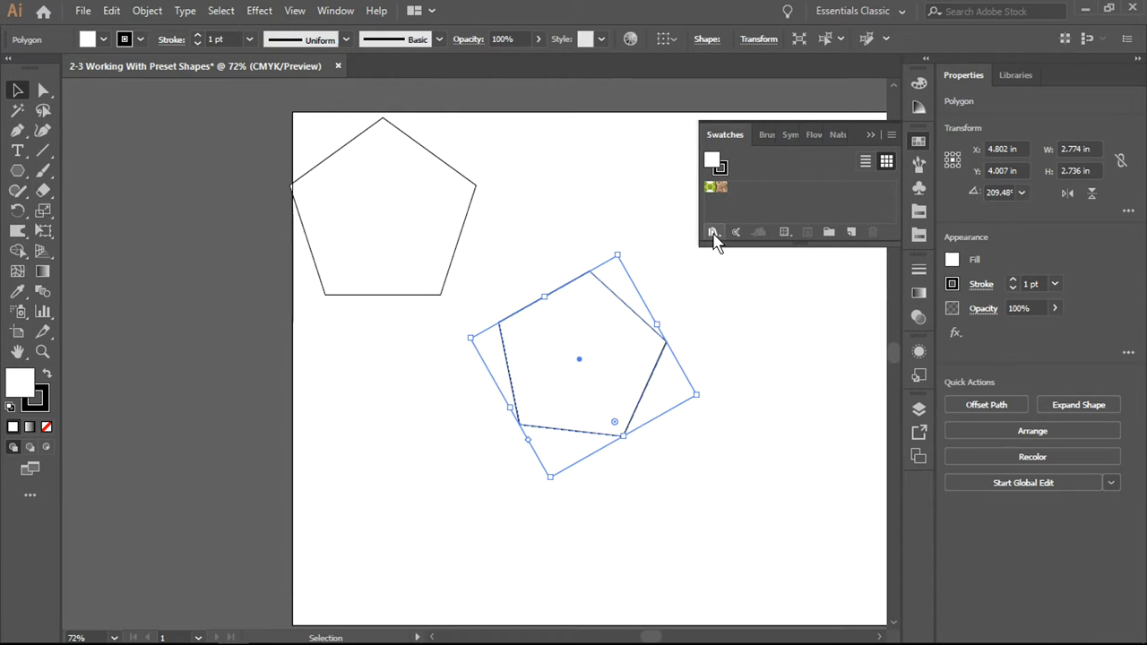
click(713, 232)
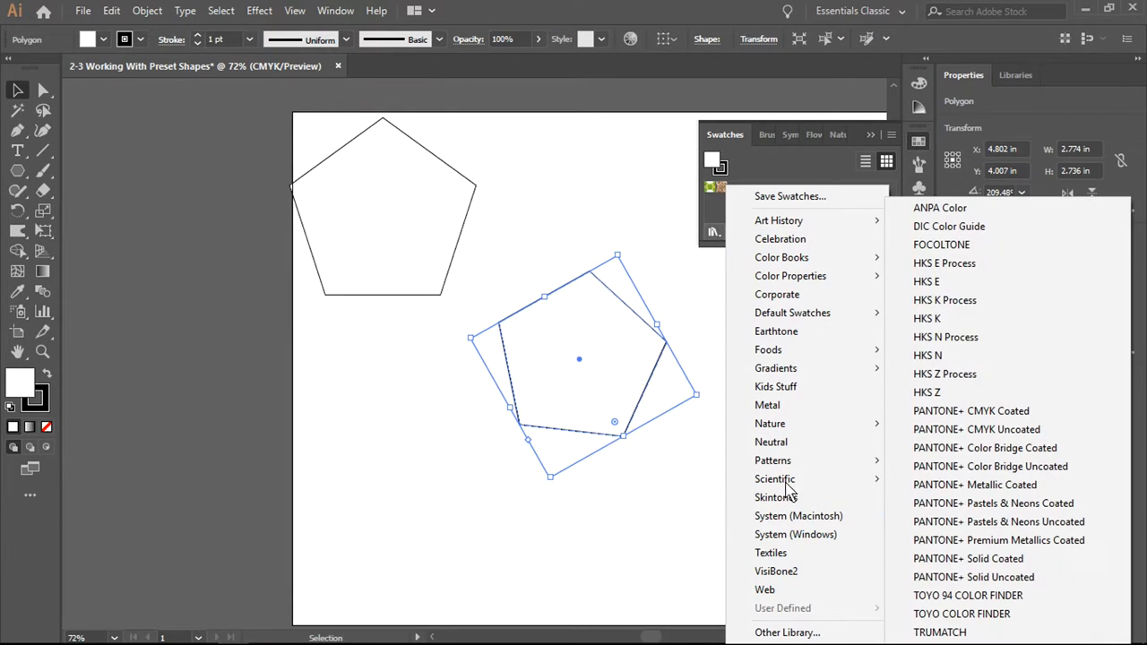
mouse_move(775, 368)
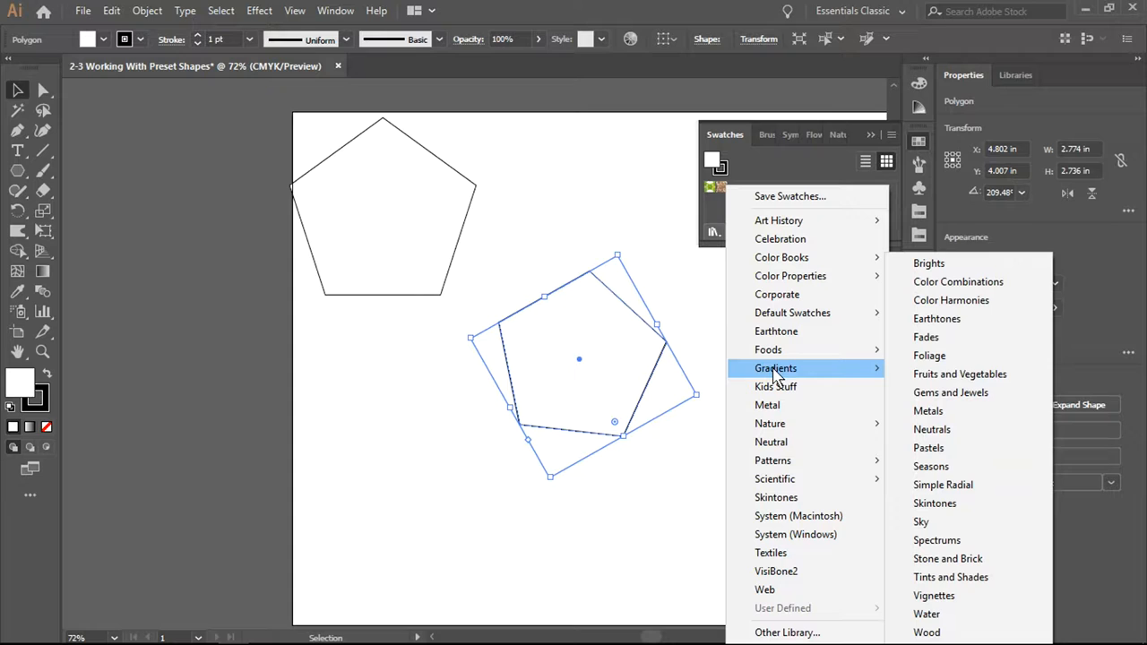
mouse_move(960, 375)
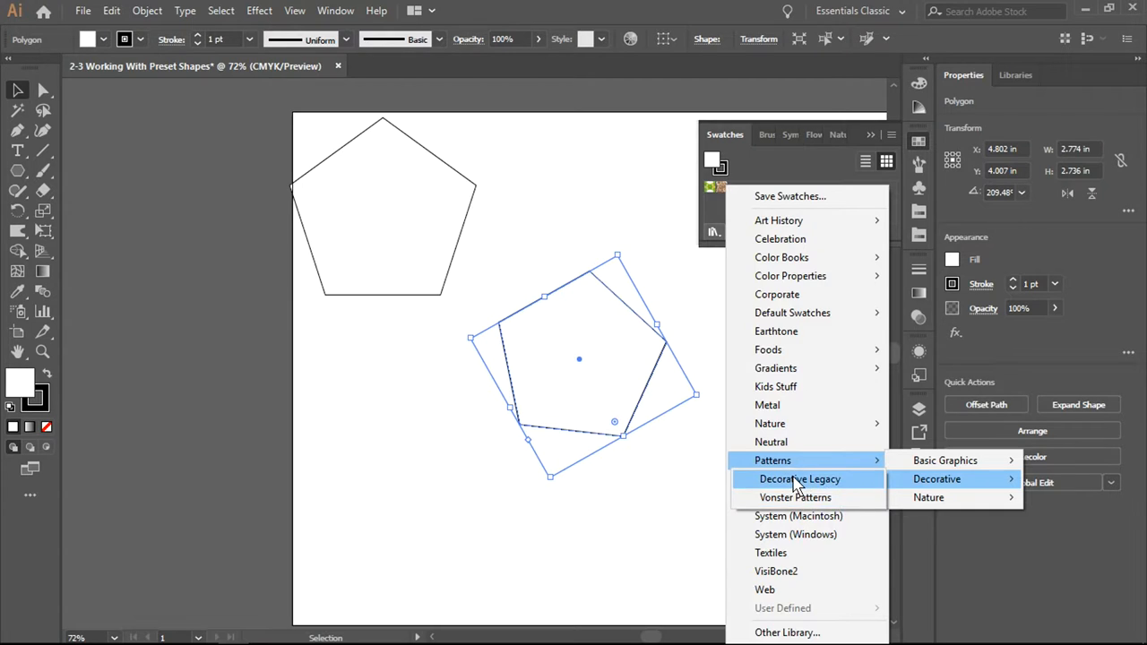
click(801, 479)
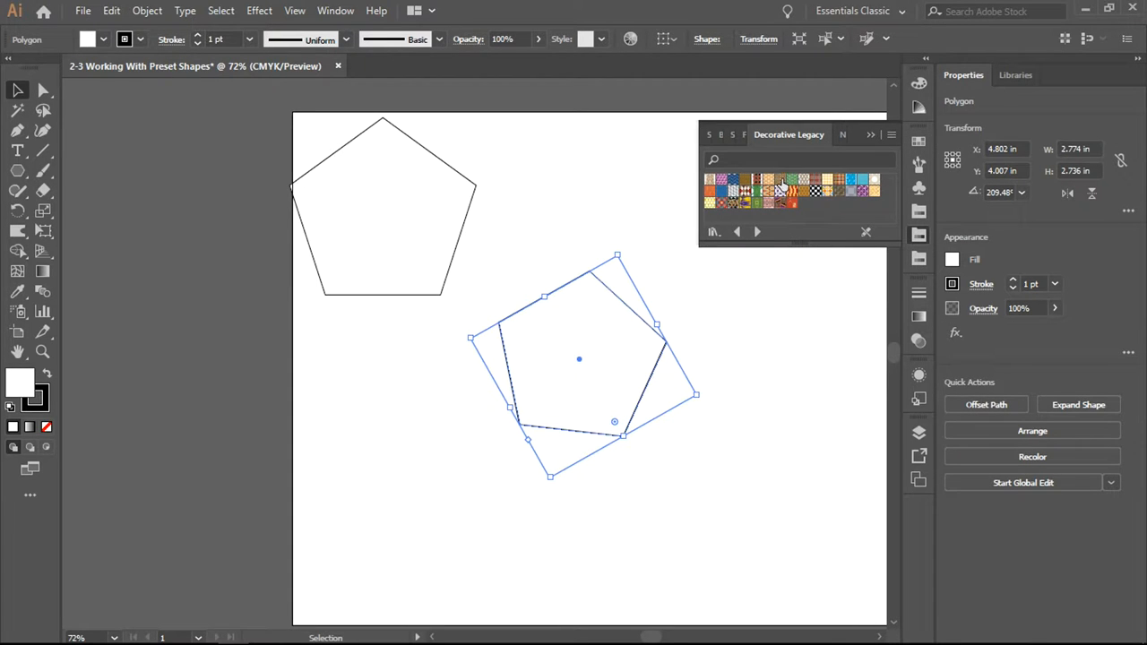
click(780, 179)
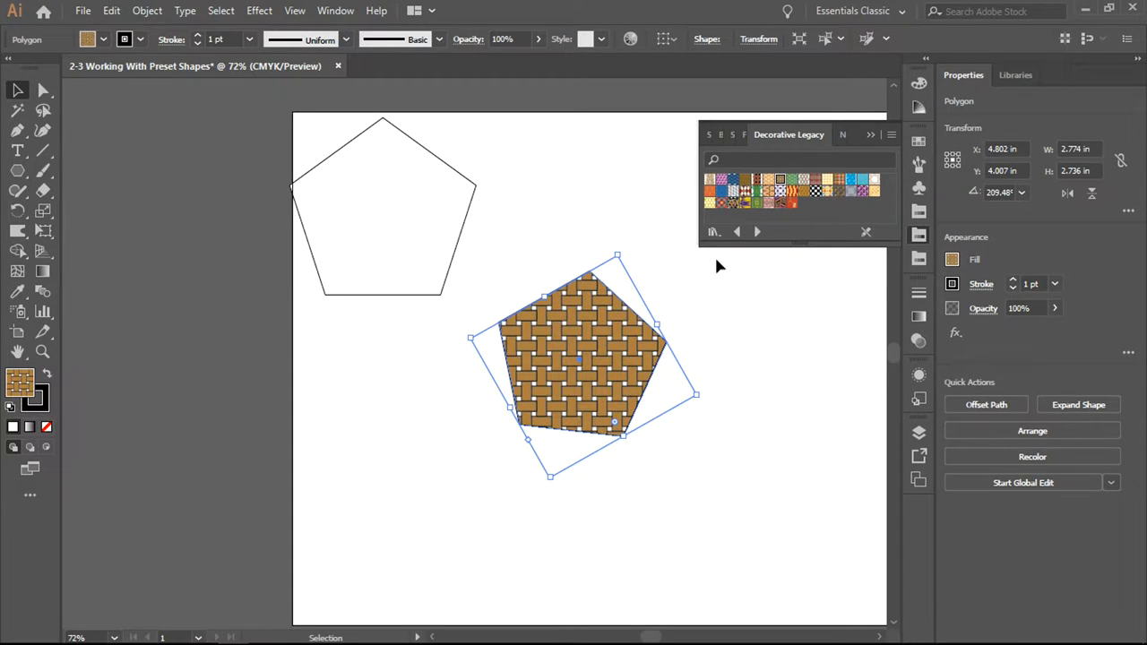
mouse_move(582, 381)
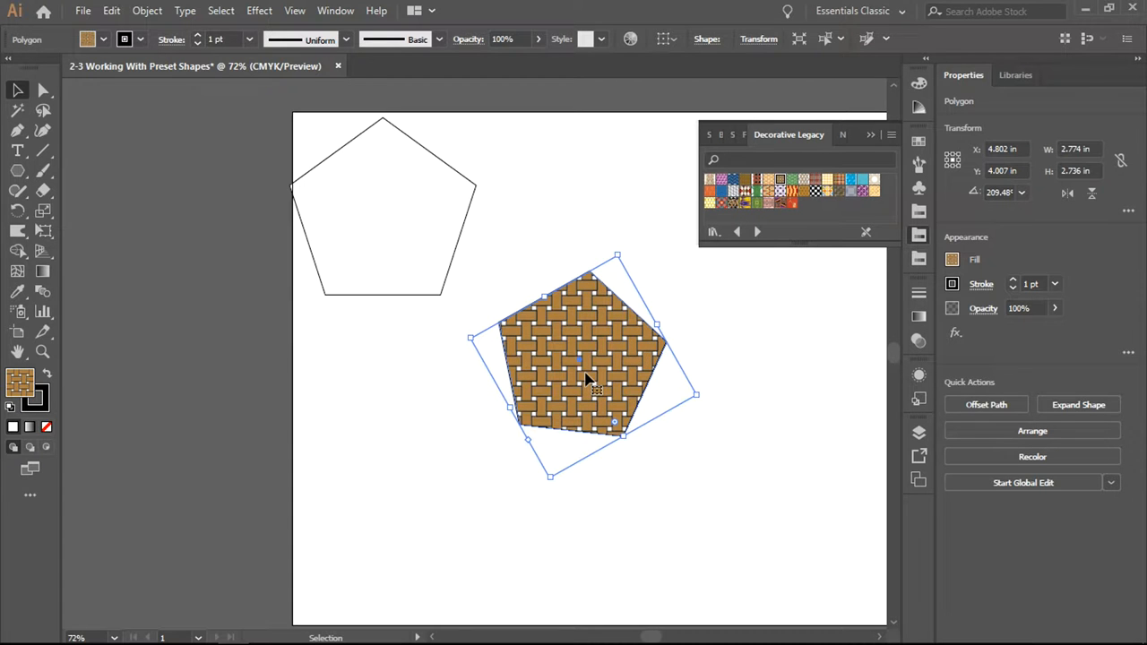
mouse_move(188, 298)
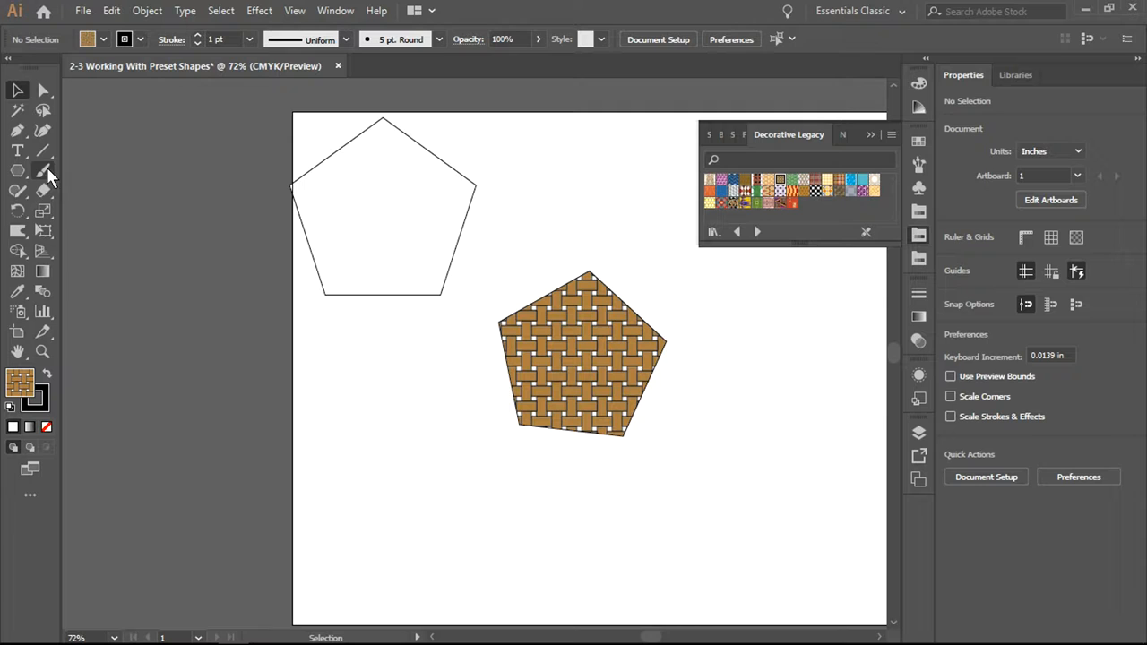
mouse_move(33, 193)
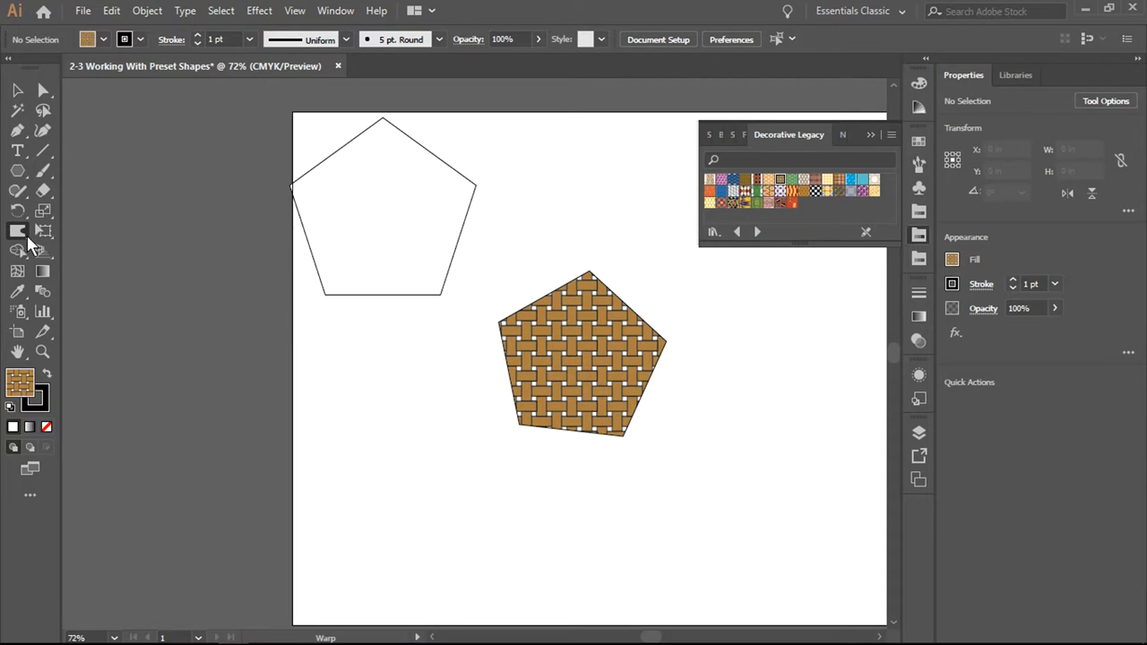
Step: Choose the Twirl Tool from the Width Tool flyout
click(14, 231)
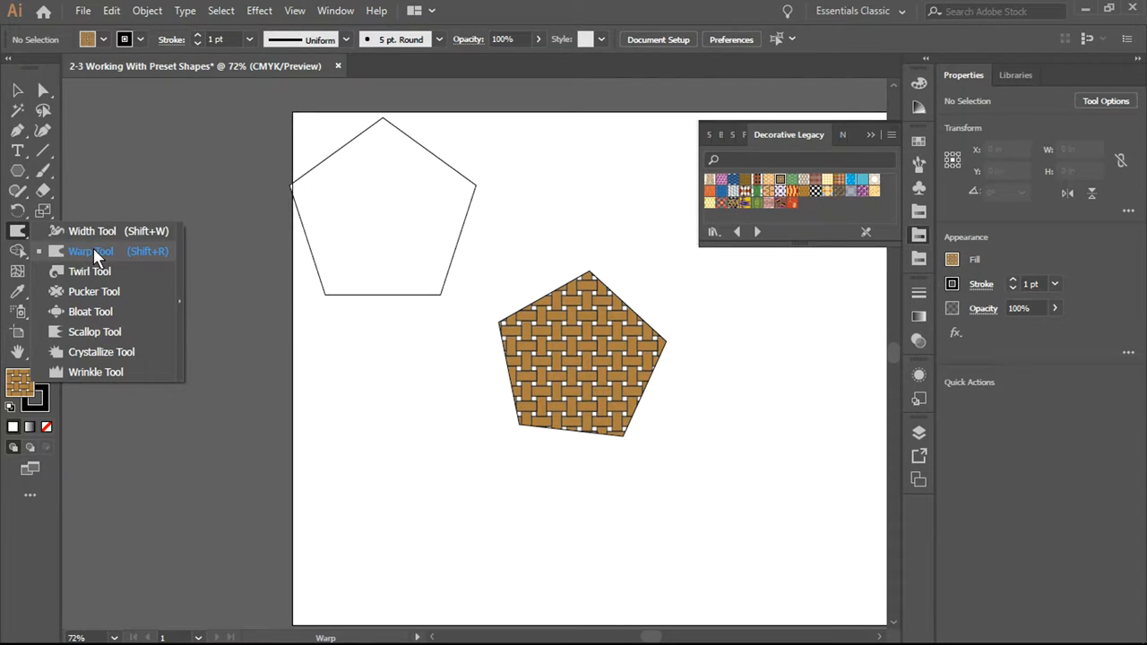
mouse_move(17, 234)
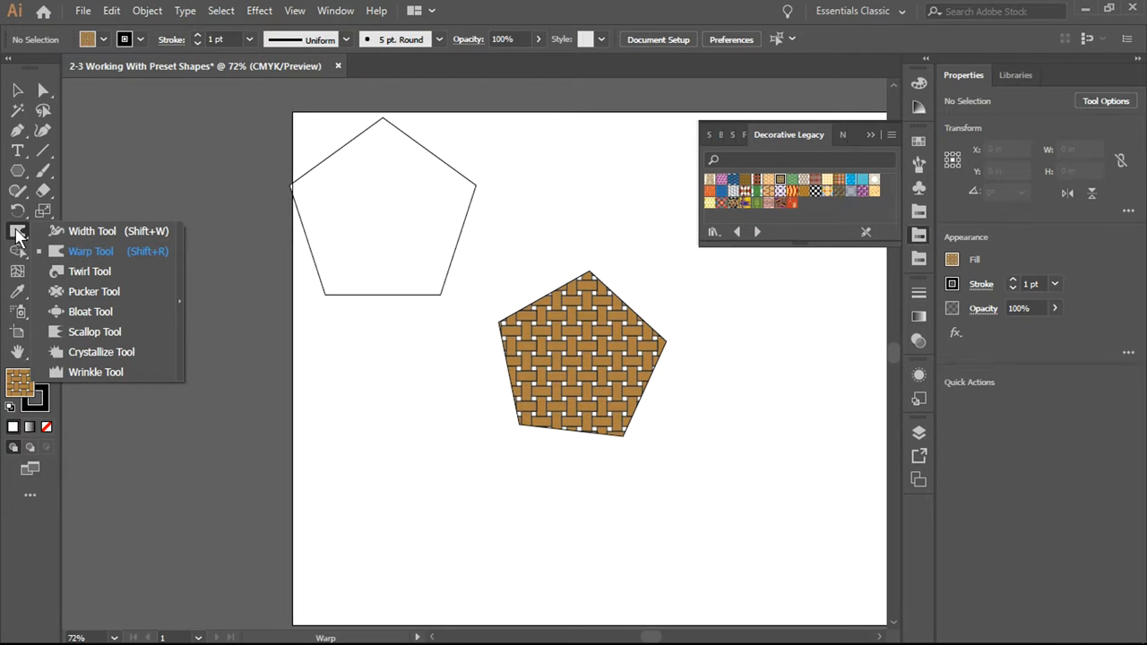
click(124, 231)
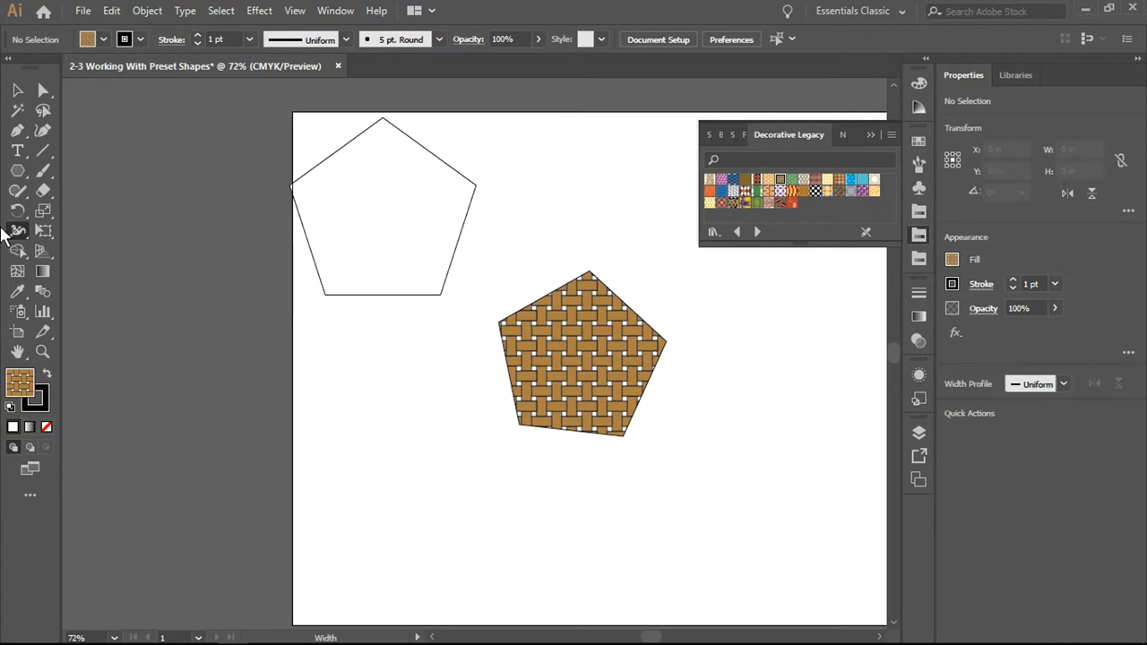
mouse_move(18, 231)
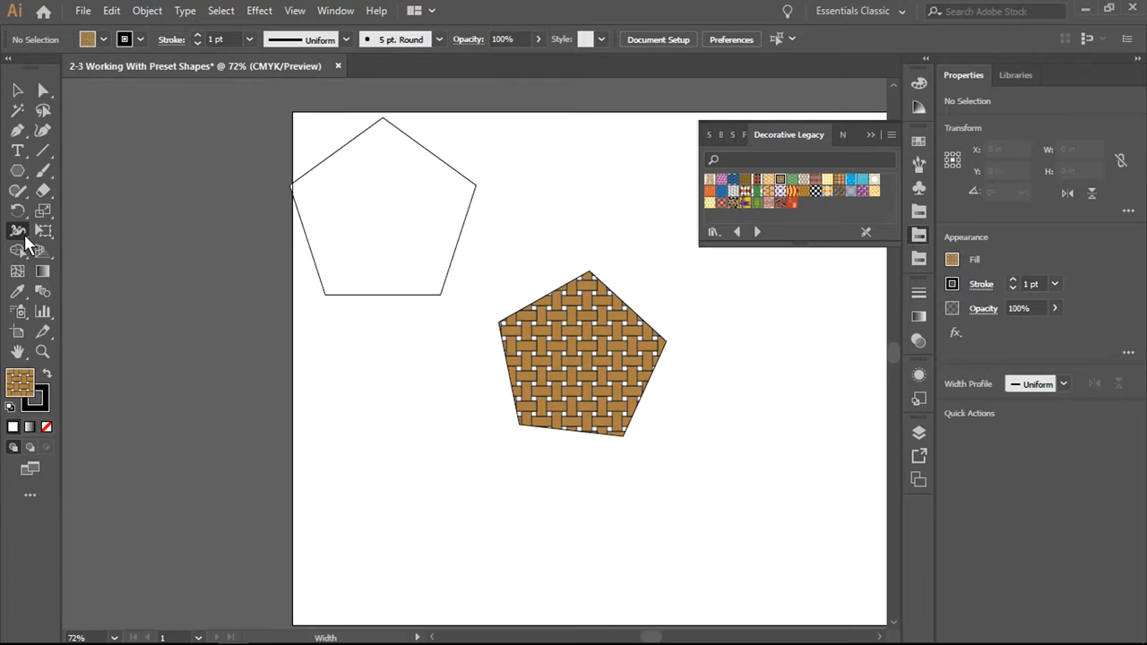
click(16, 231)
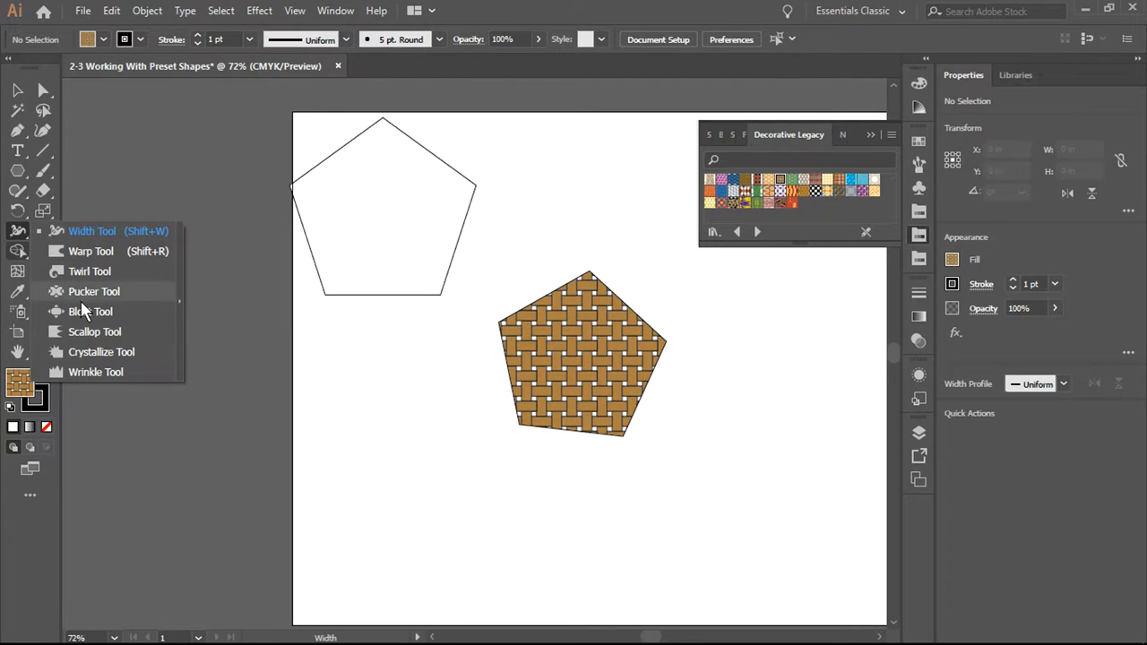
mouse_move(89, 292)
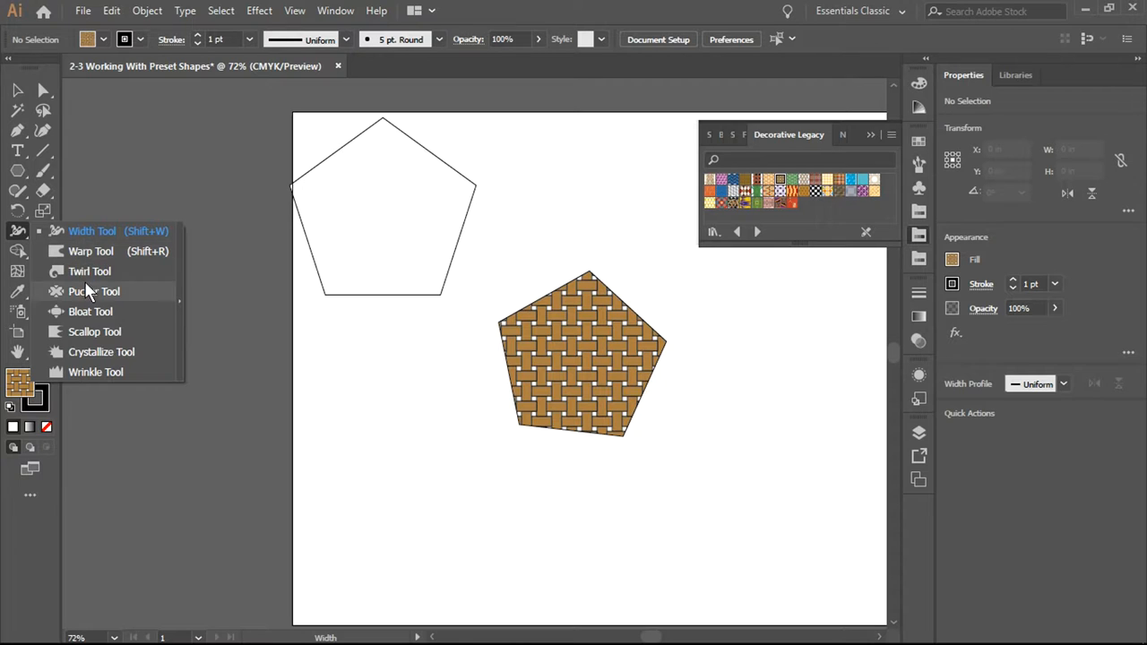
click(88, 270)
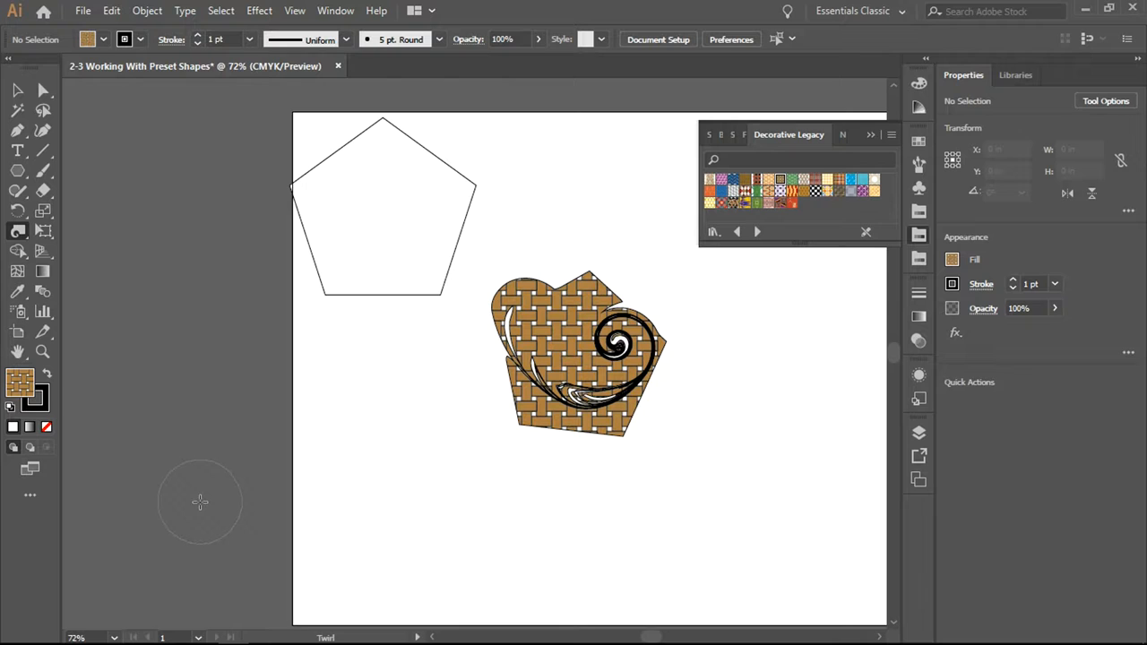
mouse_move(325, 126)
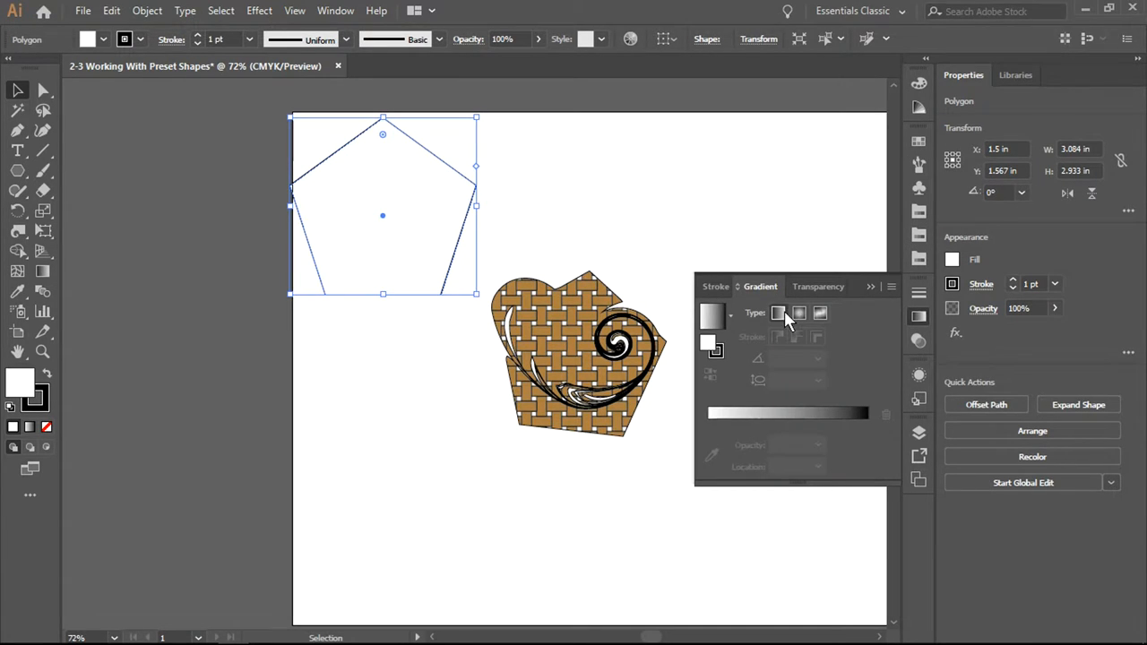
mouse_move(762, 291)
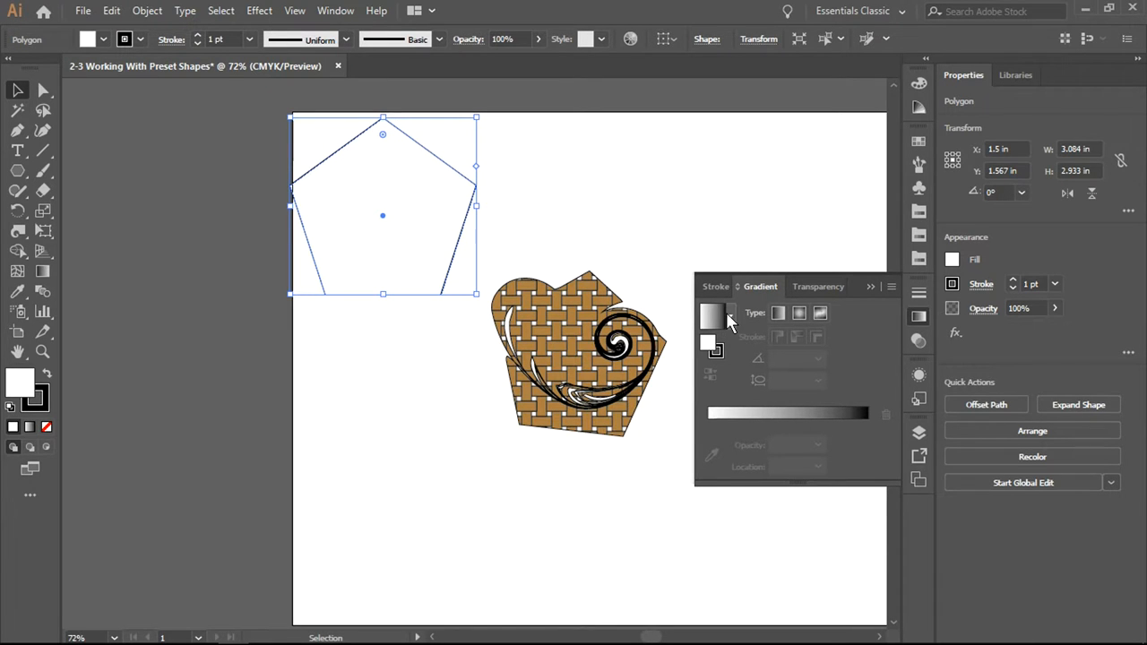
Step: Apply the Orange, Yellow gradient preset to the pentagon and dismiss the freeform tip
click(713, 314)
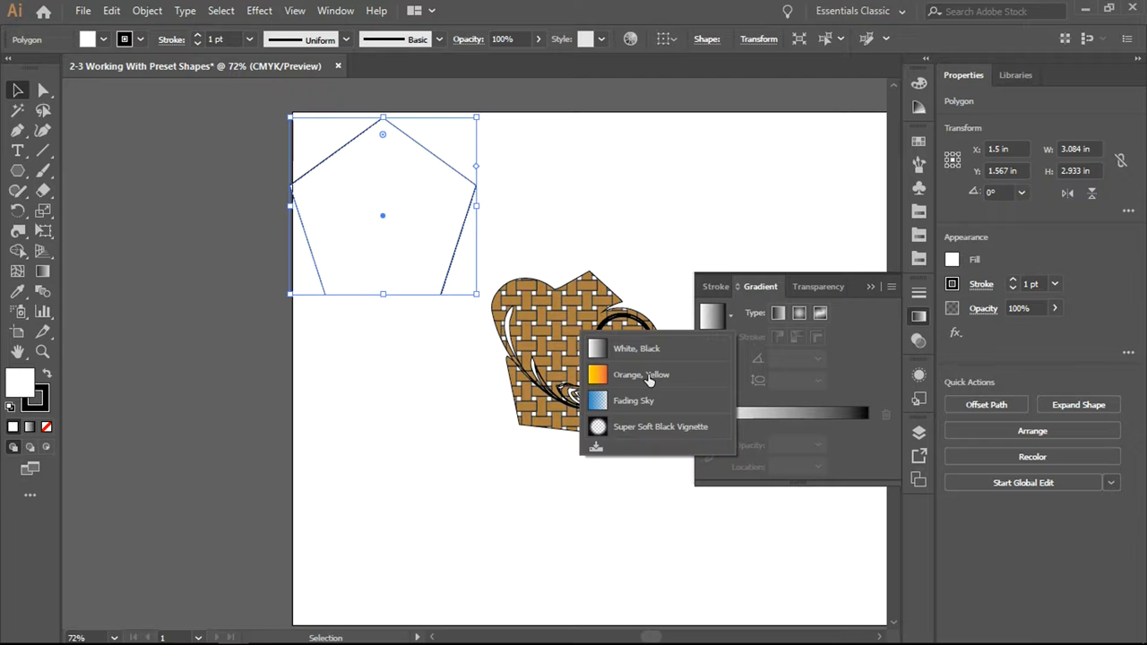
mouse_move(635, 377)
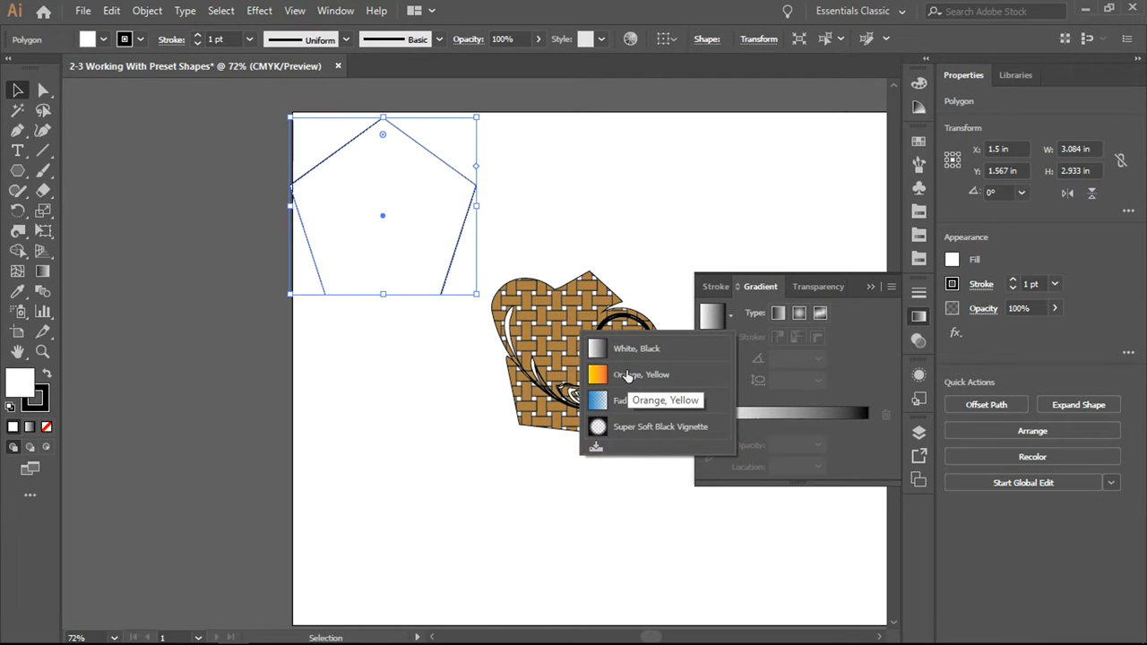
click(631, 375)
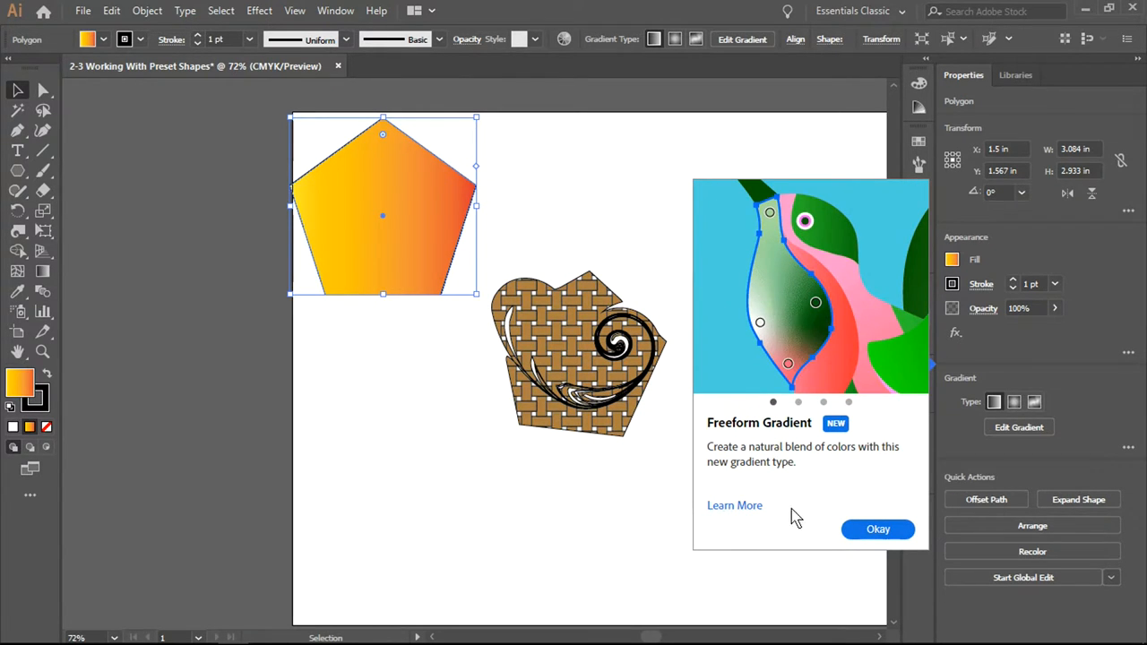
click(798, 402)
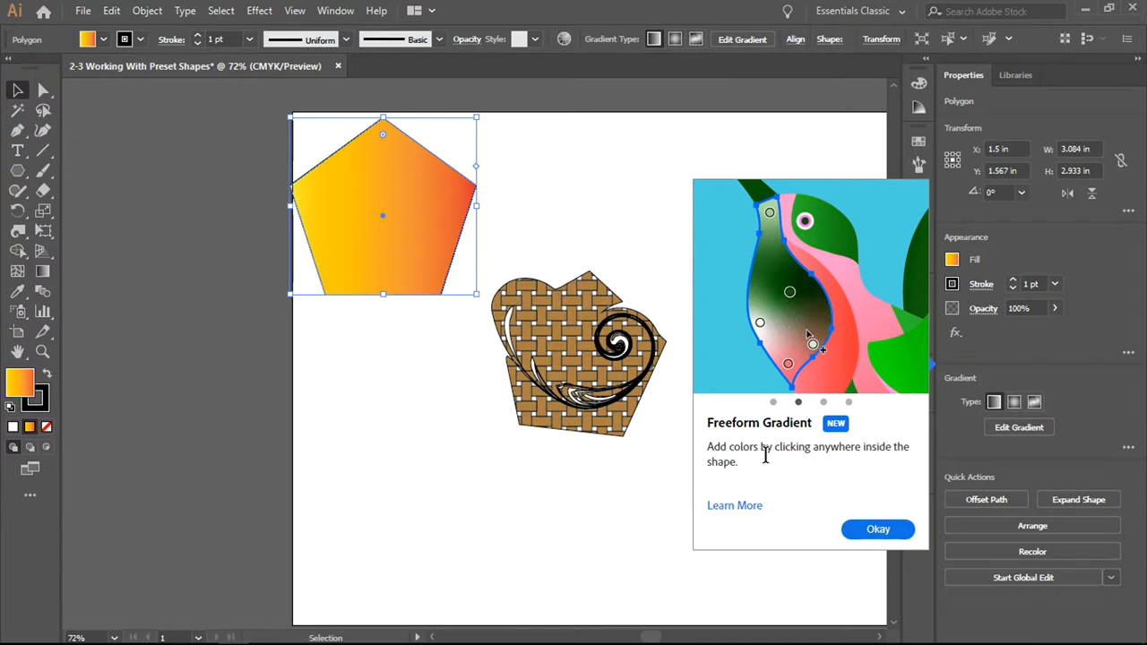
click(878, 528)
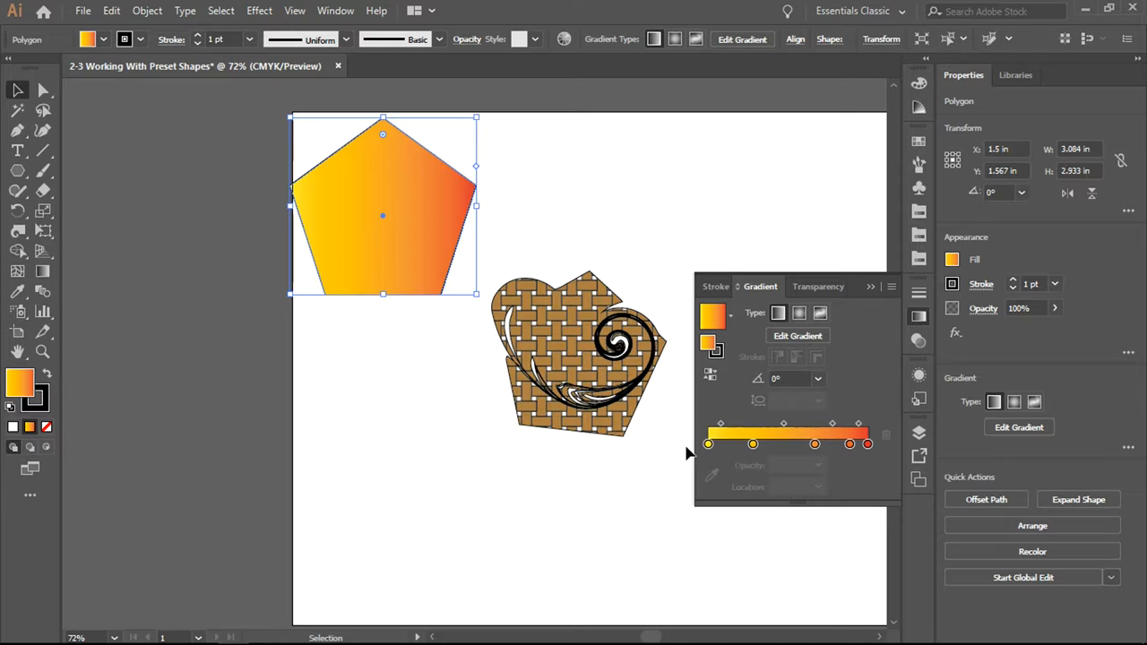
Step: Recolour the second gradient stop green and set its location to 30%
click(753, 444)
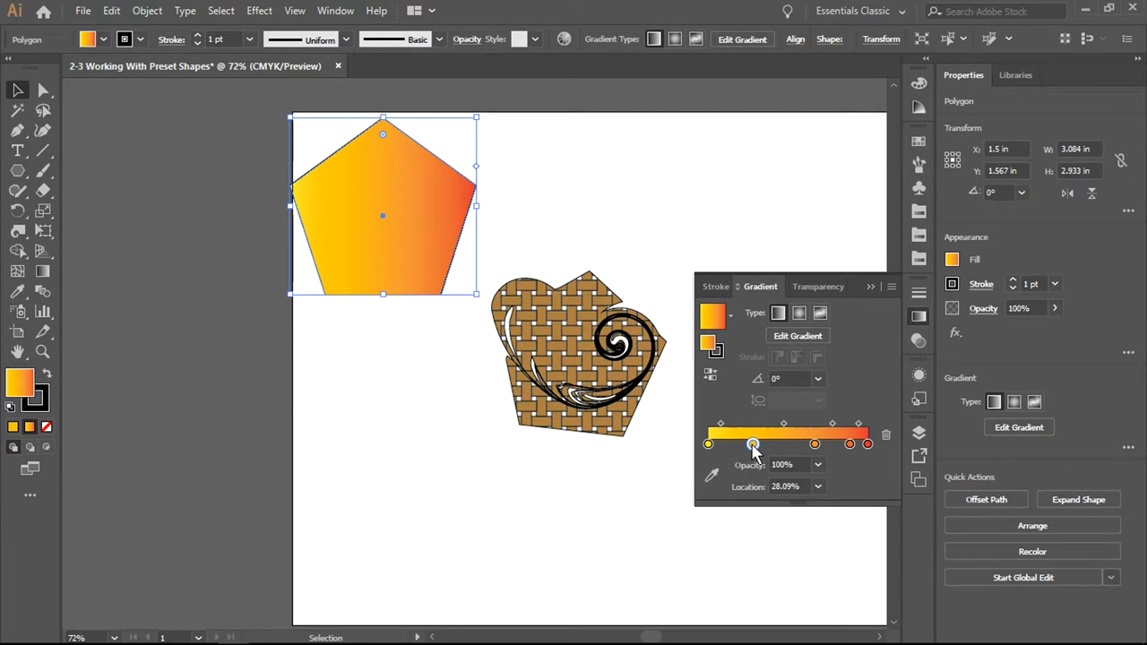
double_click(752, 445)
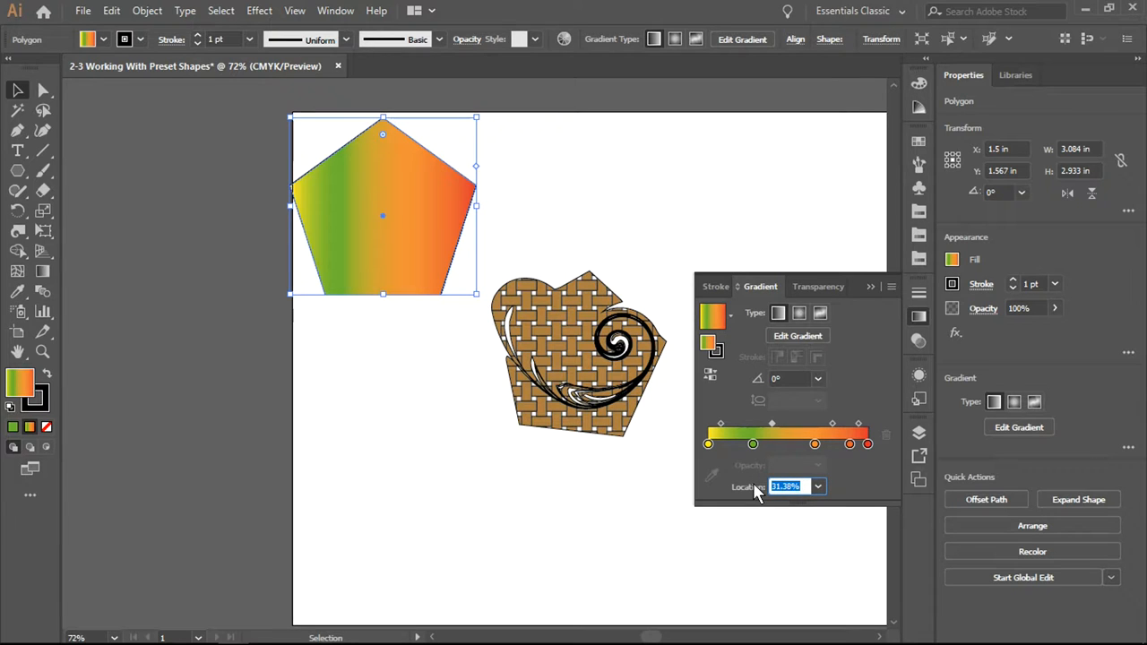
text(30%)
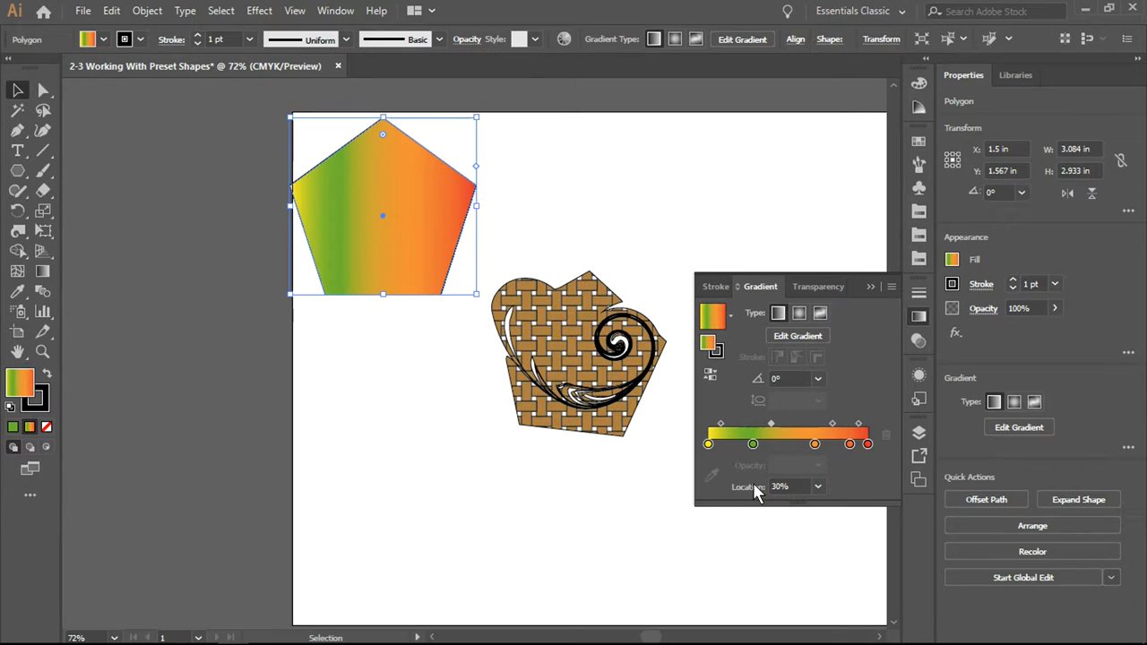
mouse_move(798, 313)
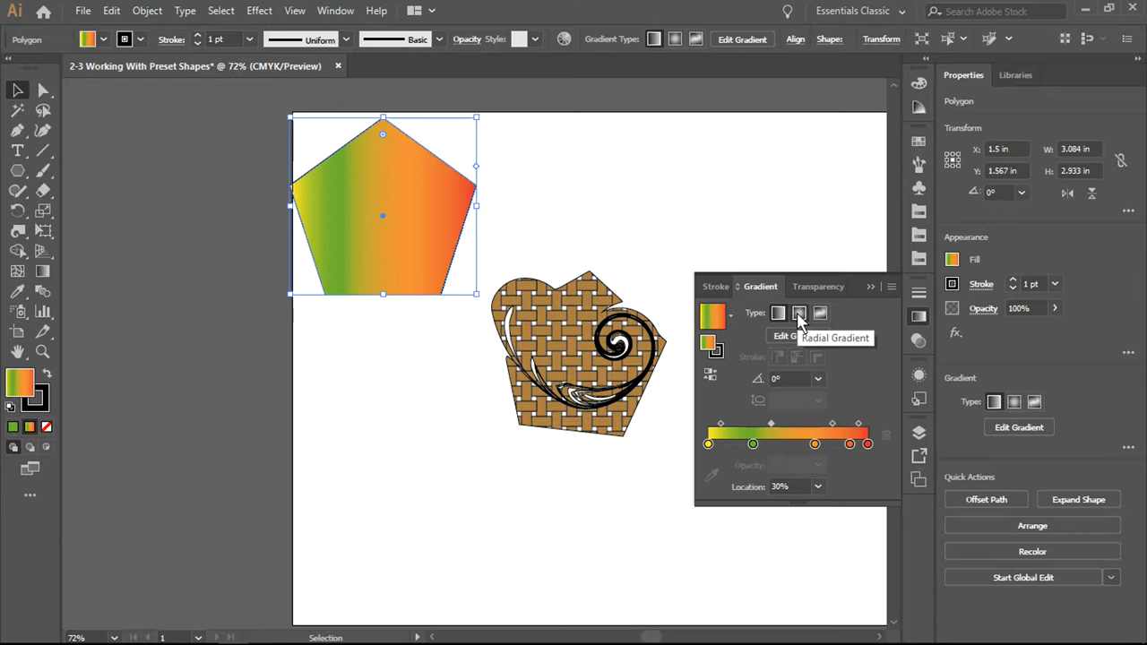
Step: Make the pentagon's gradient radial and re-aim it diagonally with the Gradient Tool
click(799, 313)
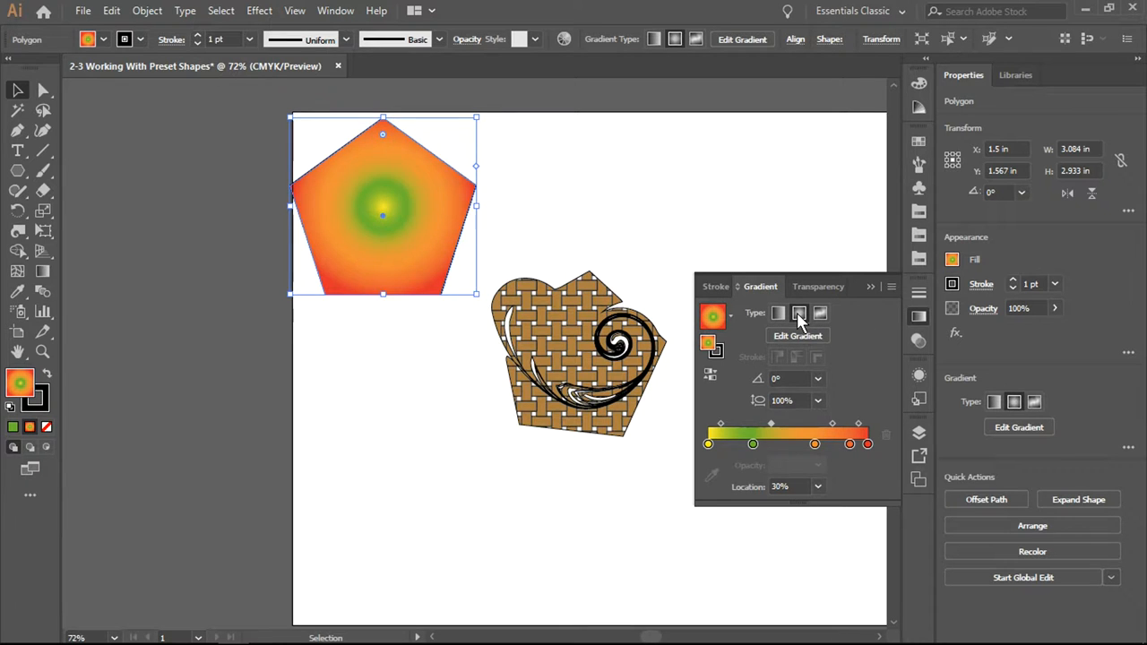
click(42, 272)
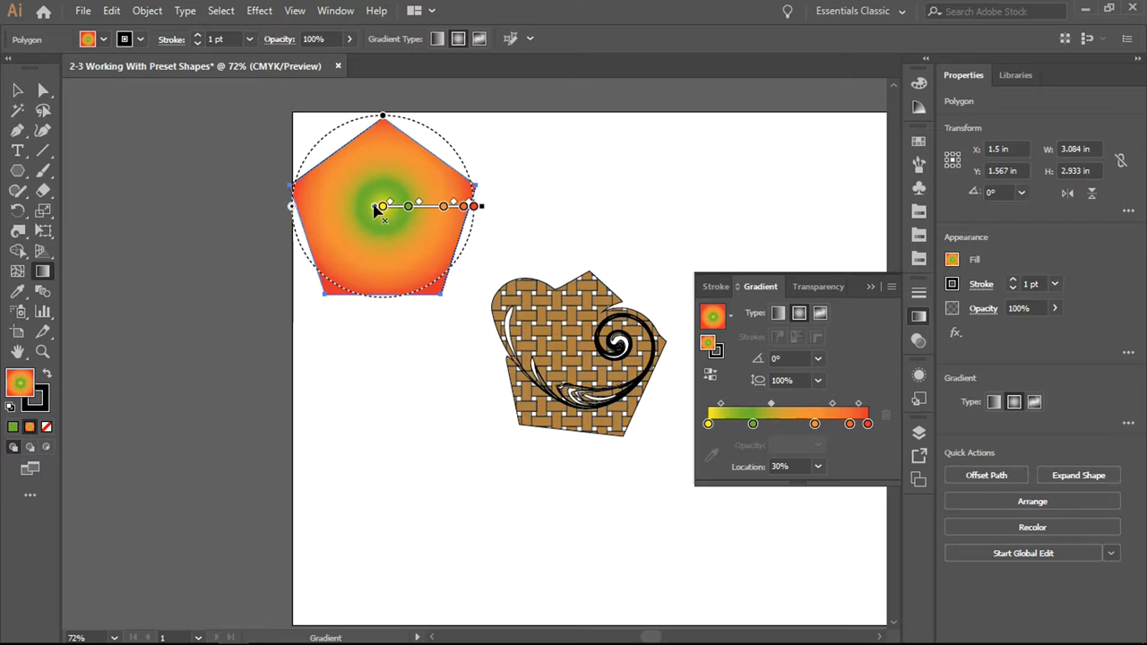
drag(380, 206, 322, 206)
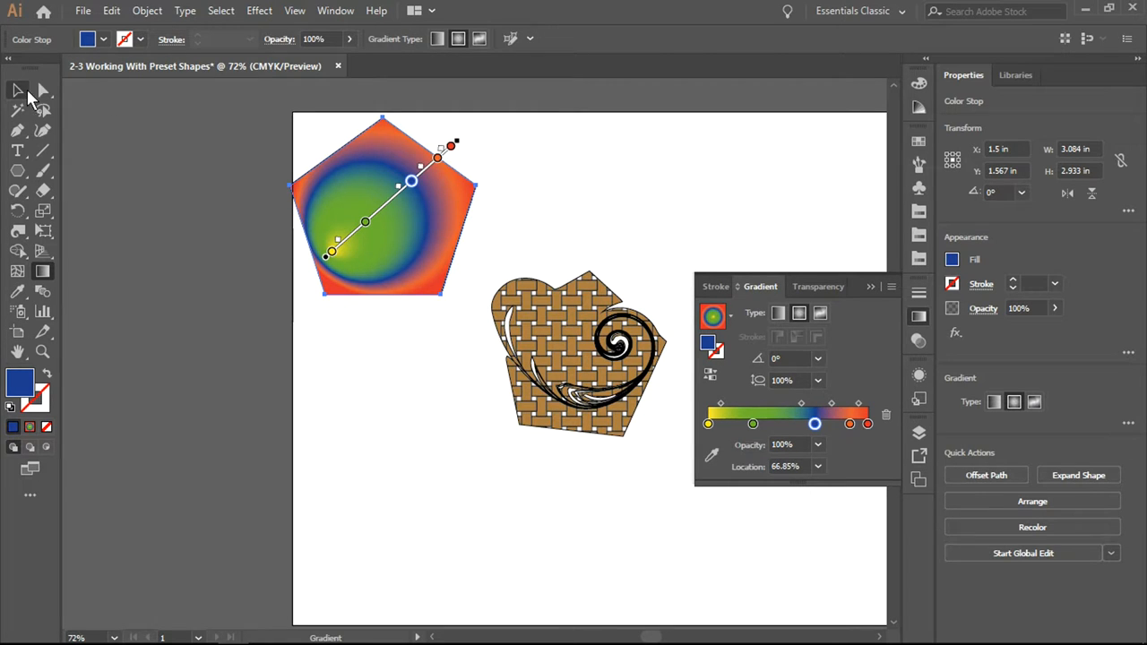
click(16, 88)
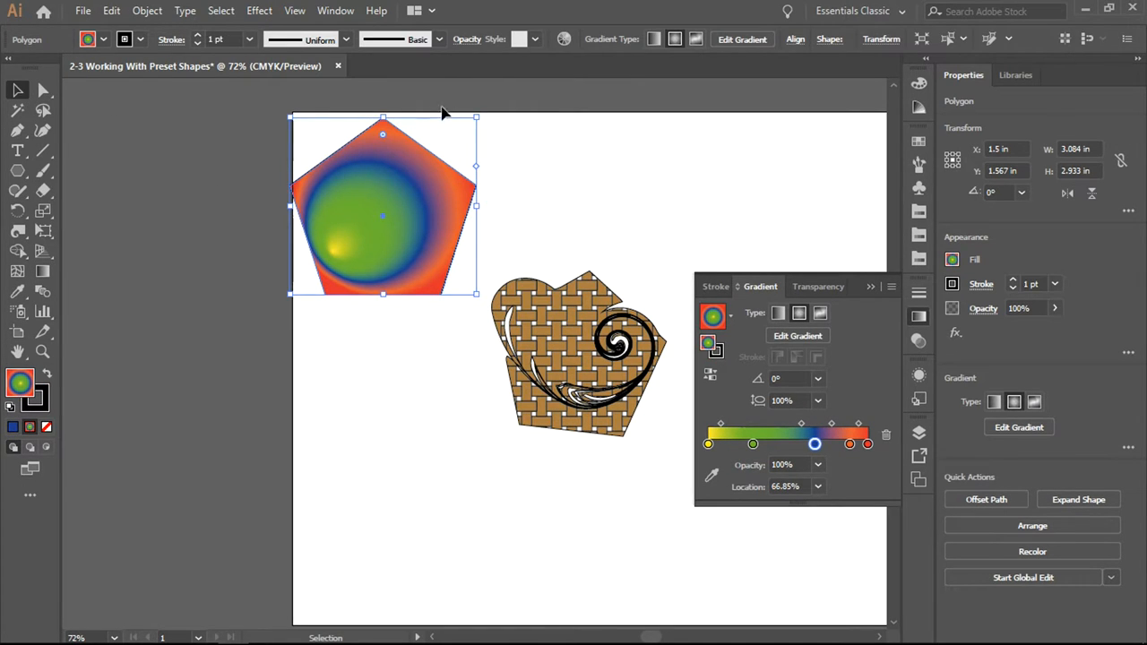
mouse_move(628, 45)
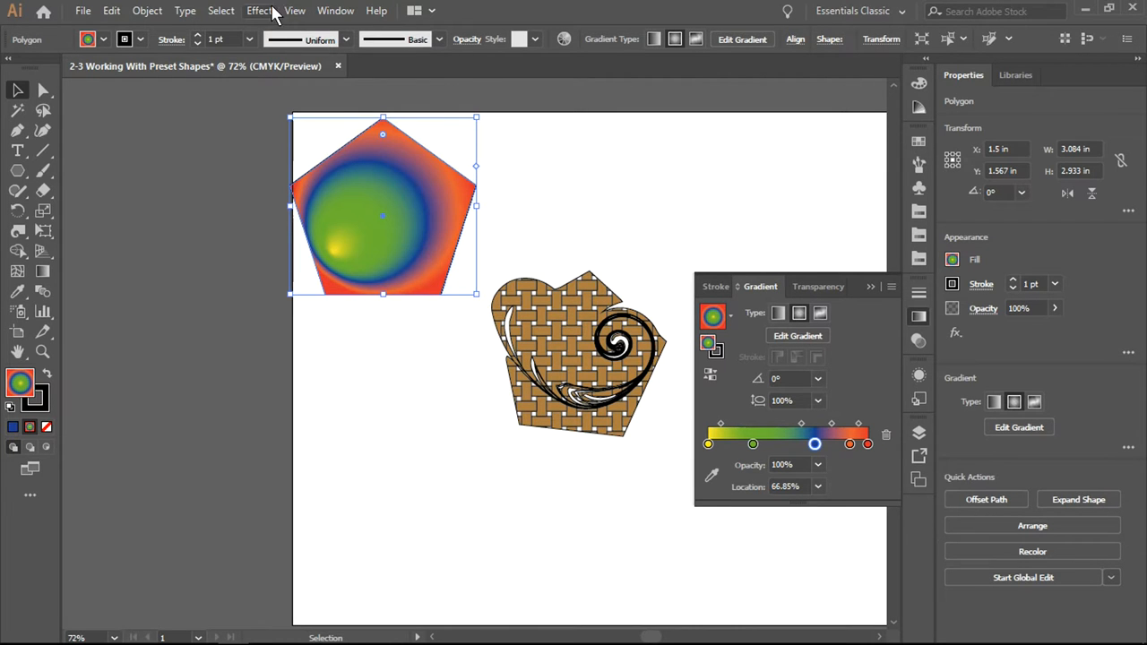
Step: Open the Effect menu to reach the Photoshop Artistic effects
click(260, 10)
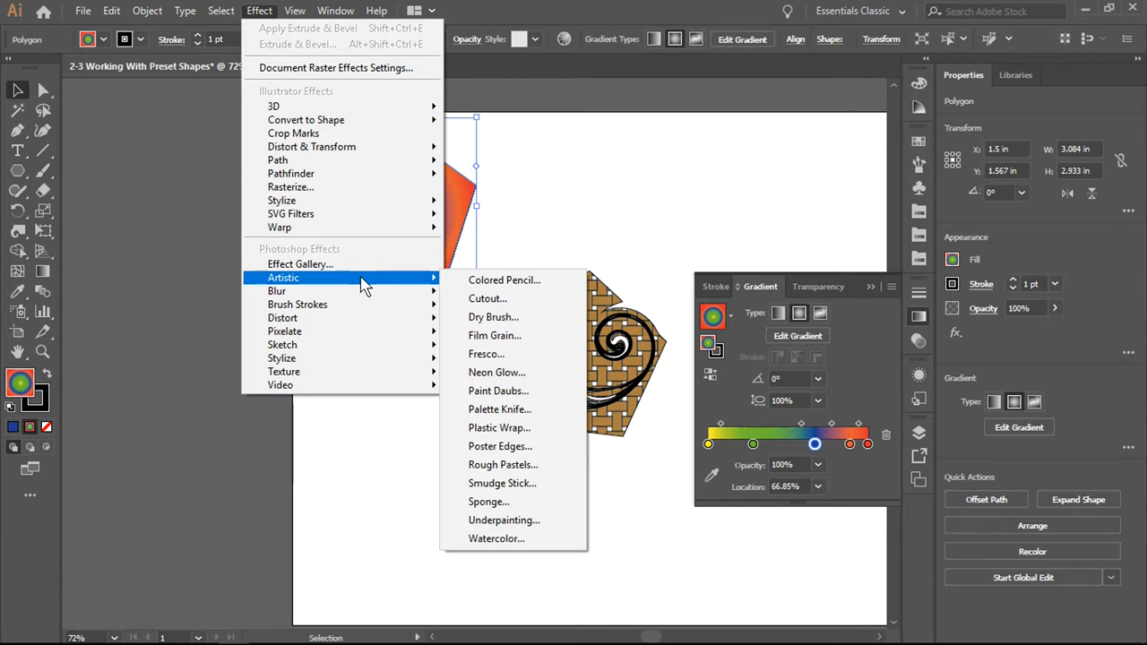
mouse_move(327, 263)
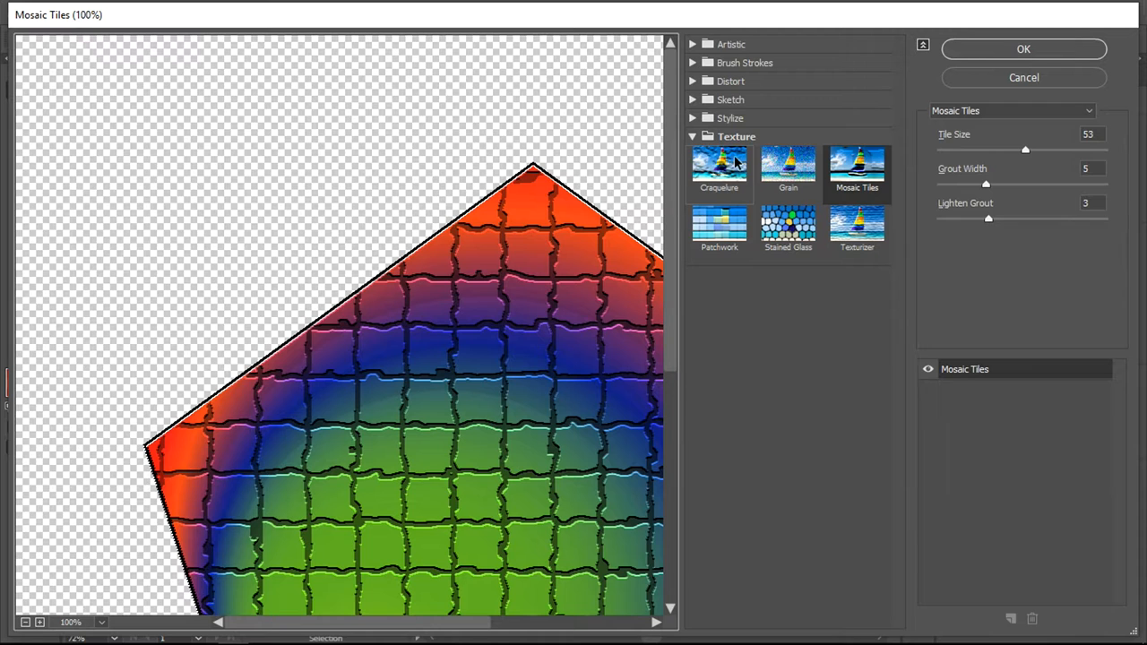
mouse_move(766, 182)
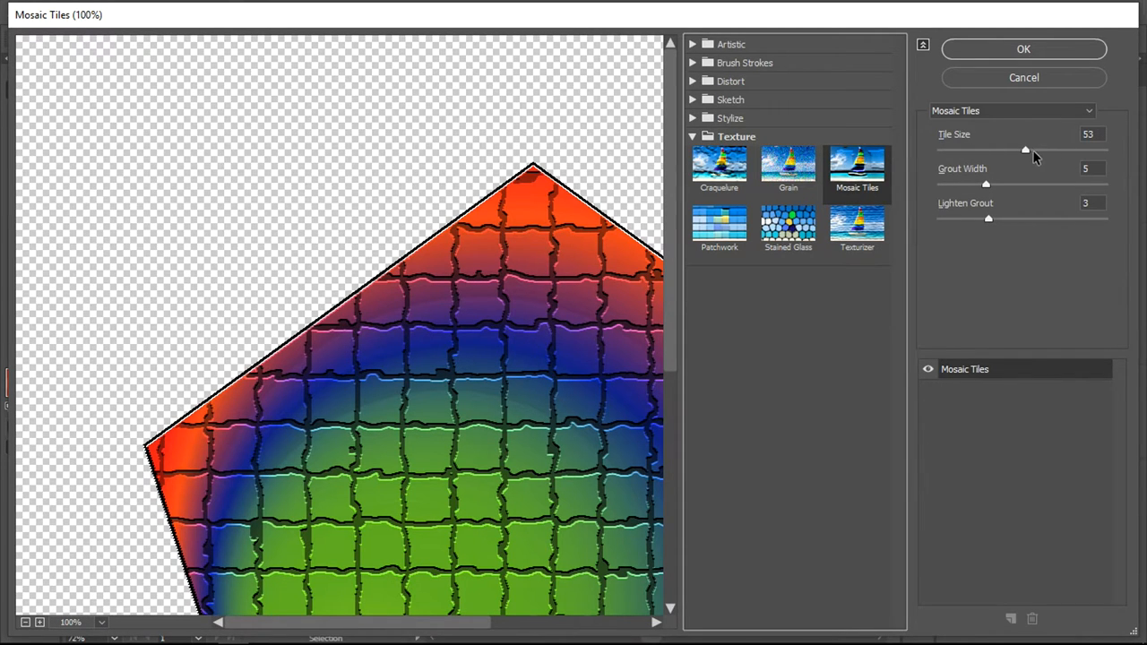
Step: Apply Mosaic Tiles with tile size 23, grout width 2 and lighten grout 0
drag(1026, 150, 1084, 150)
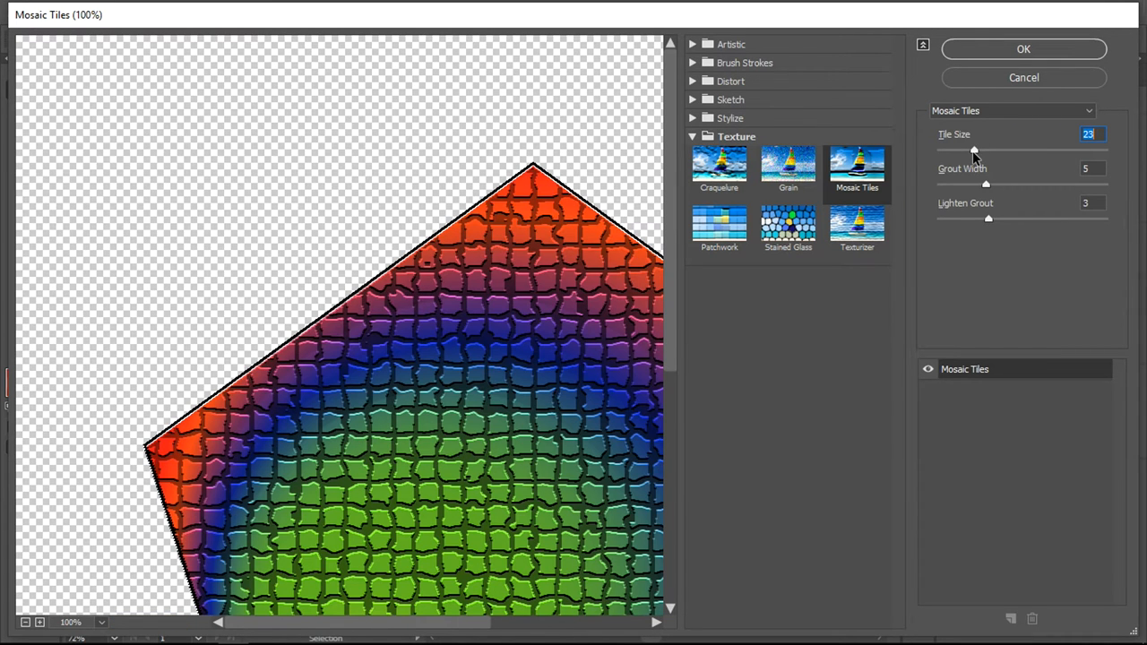
drag(985, 184, 945, 184)
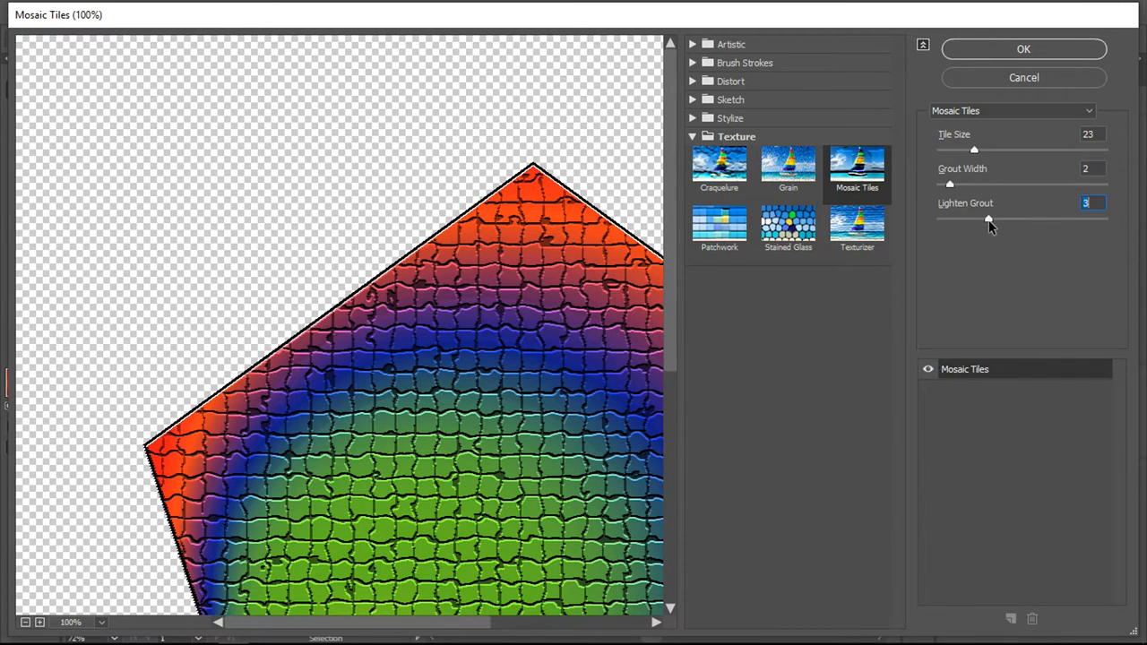
drag(989, 219, 1066, 220)
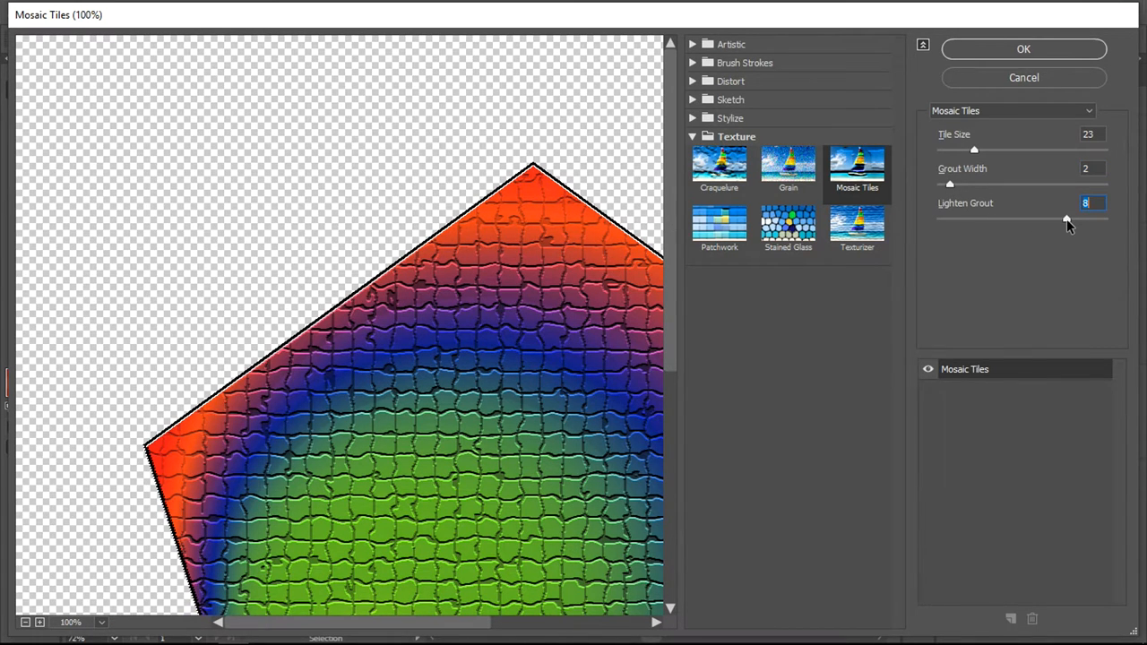
drag(1066, 220, 1100, 220)
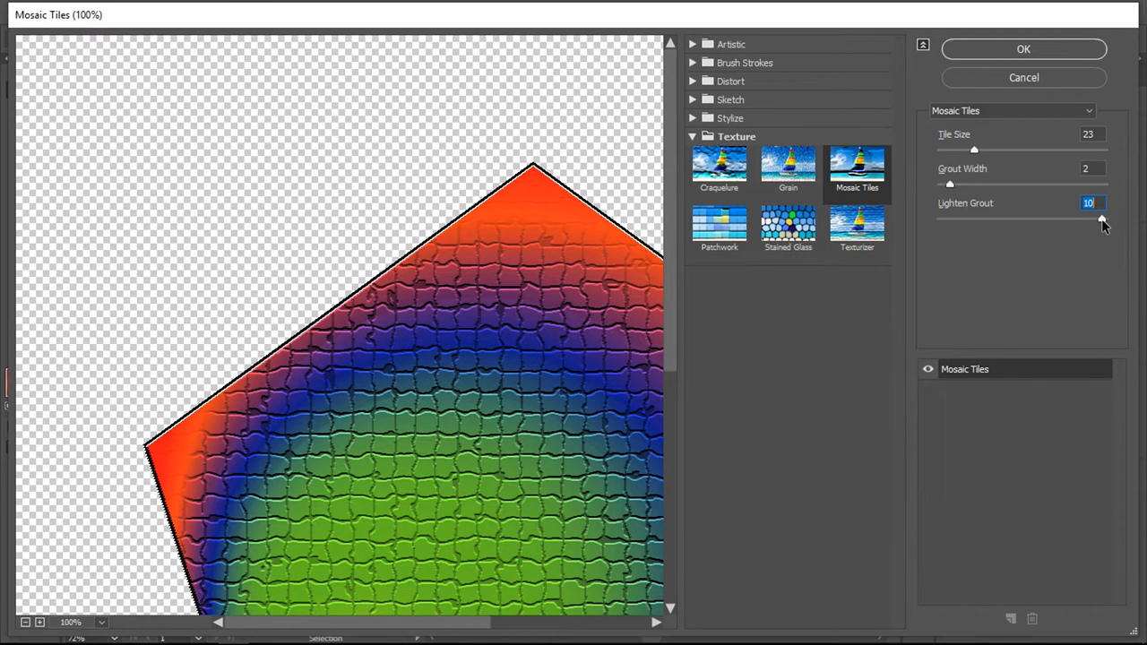
drag(1102, 218, 937, 218)
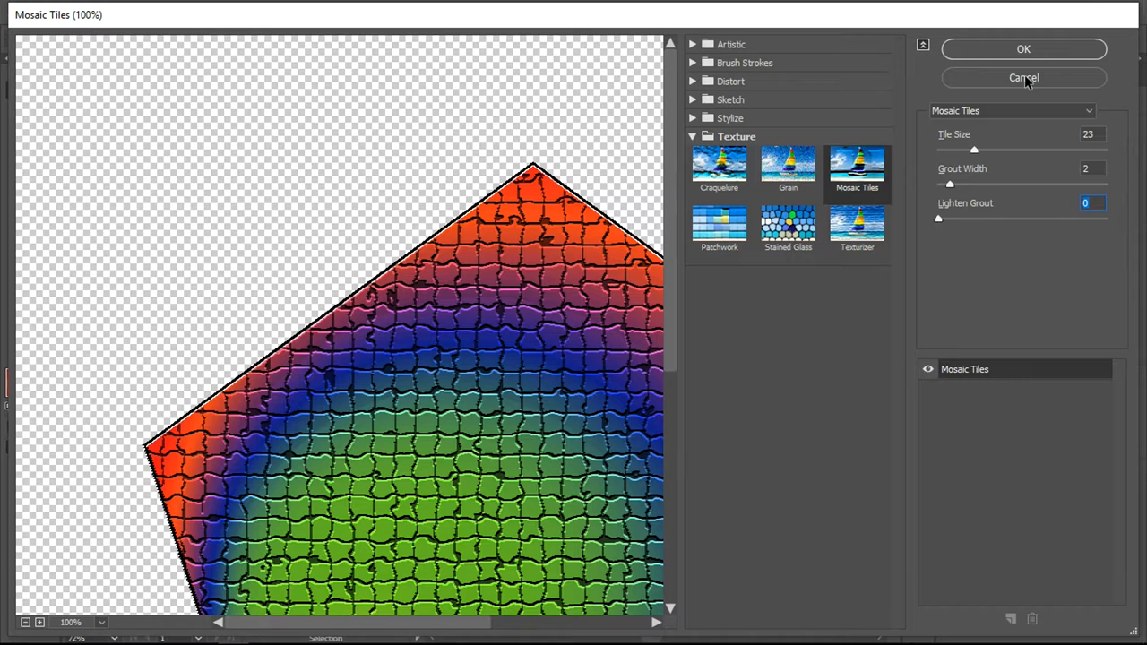
mouse_move(1021, 49)
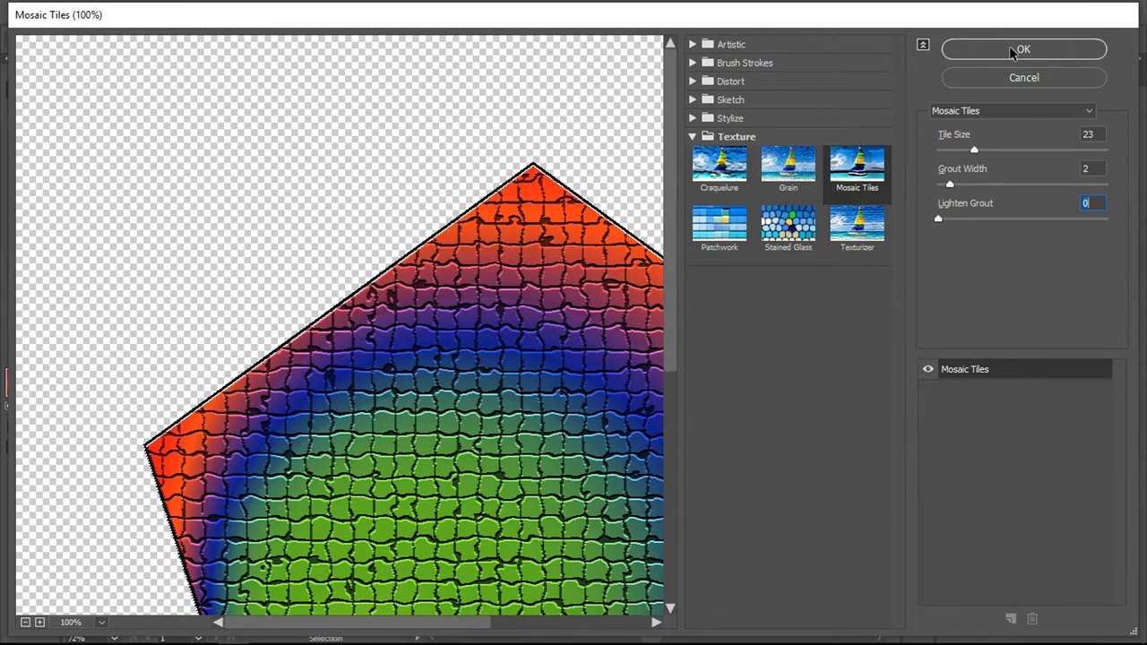
click(1024, 49)
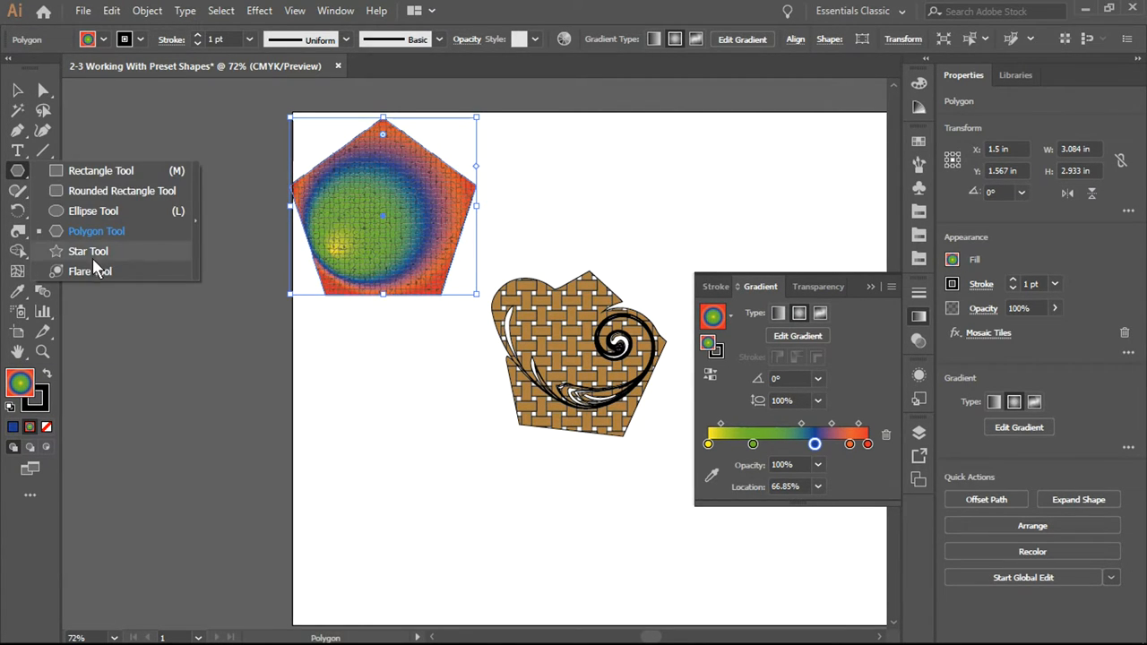
Step: Draw a 12-point star on the artboard below the pentagon with the Star Tool
click(87, 251)
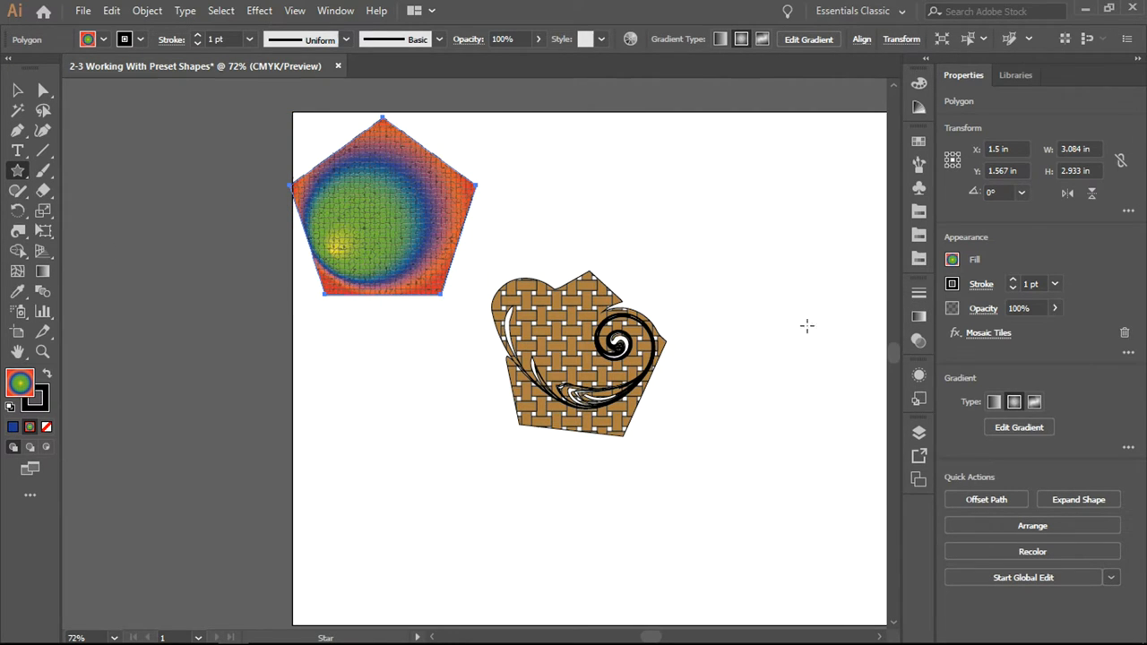
mouse_move(354, 381)
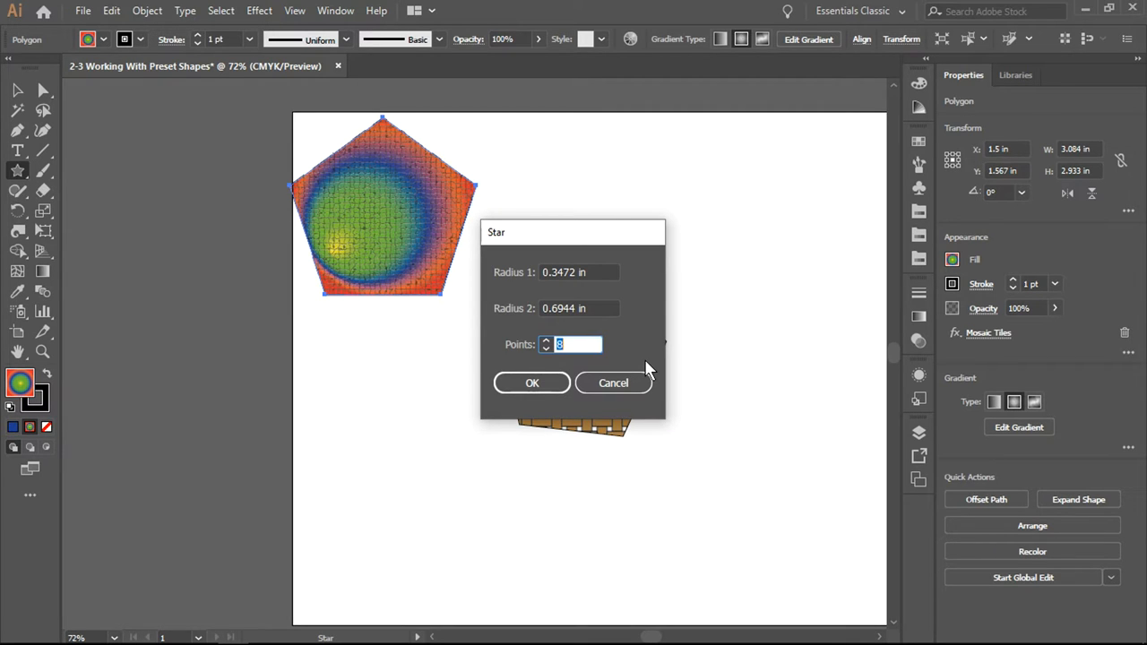
text(12)
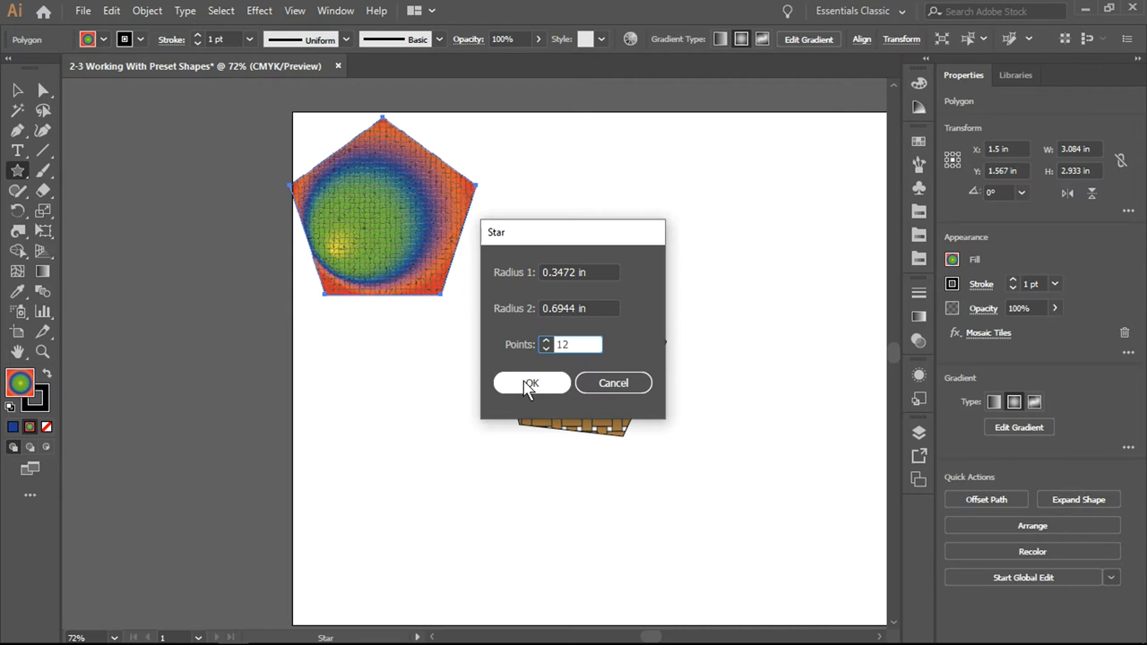
click(530, 383)
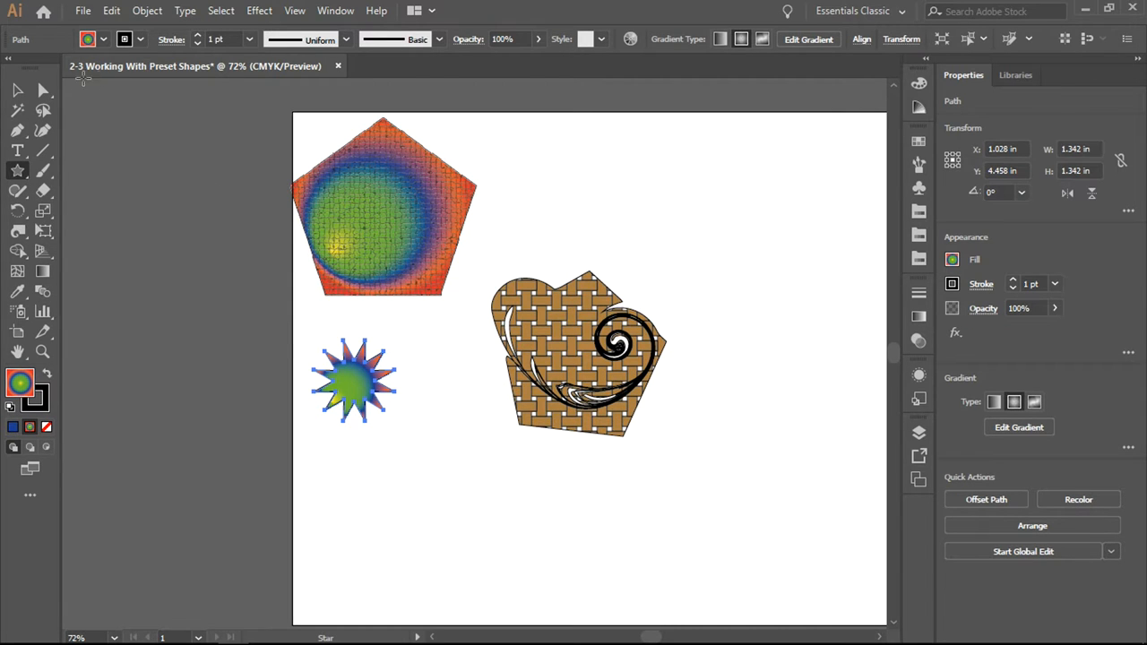
Step: Switch to the Selection Tool to resize the star
click(354, 382)
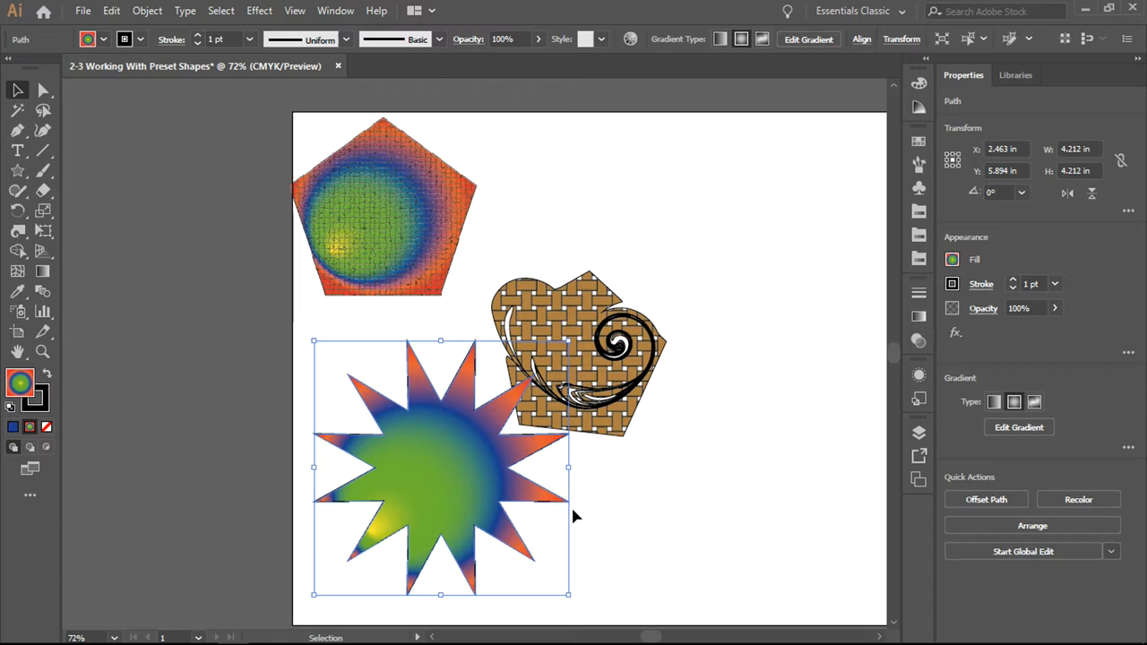
mouse_move(574, 527)
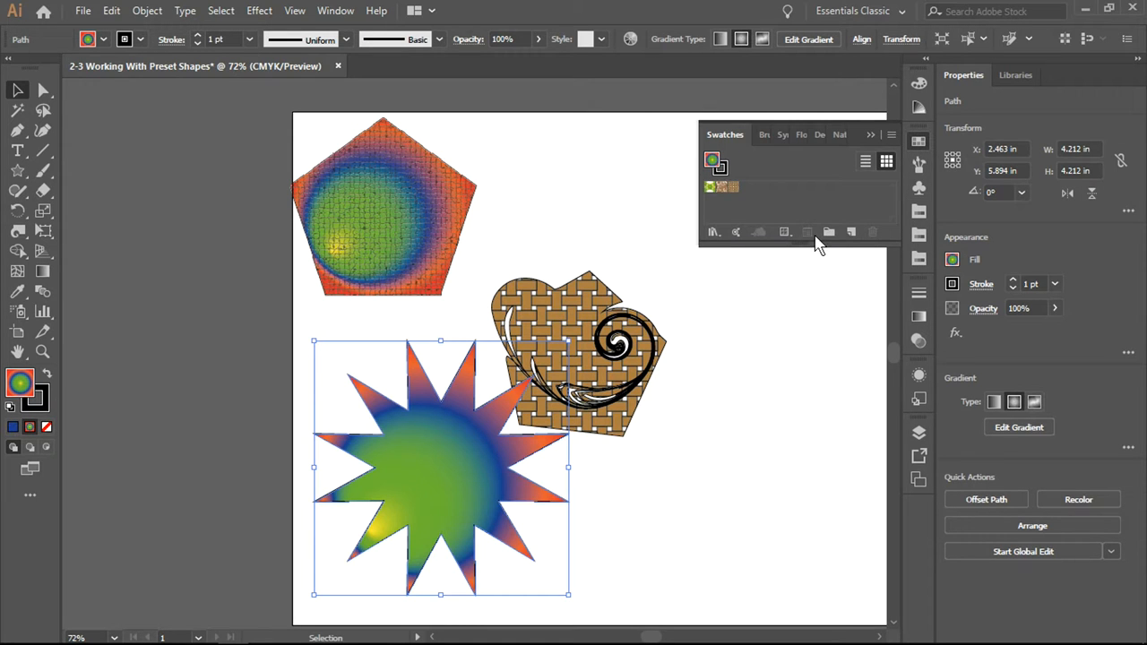
Step: Open the Swatch Libraries menu from the Swatches panel
click(712, 232)
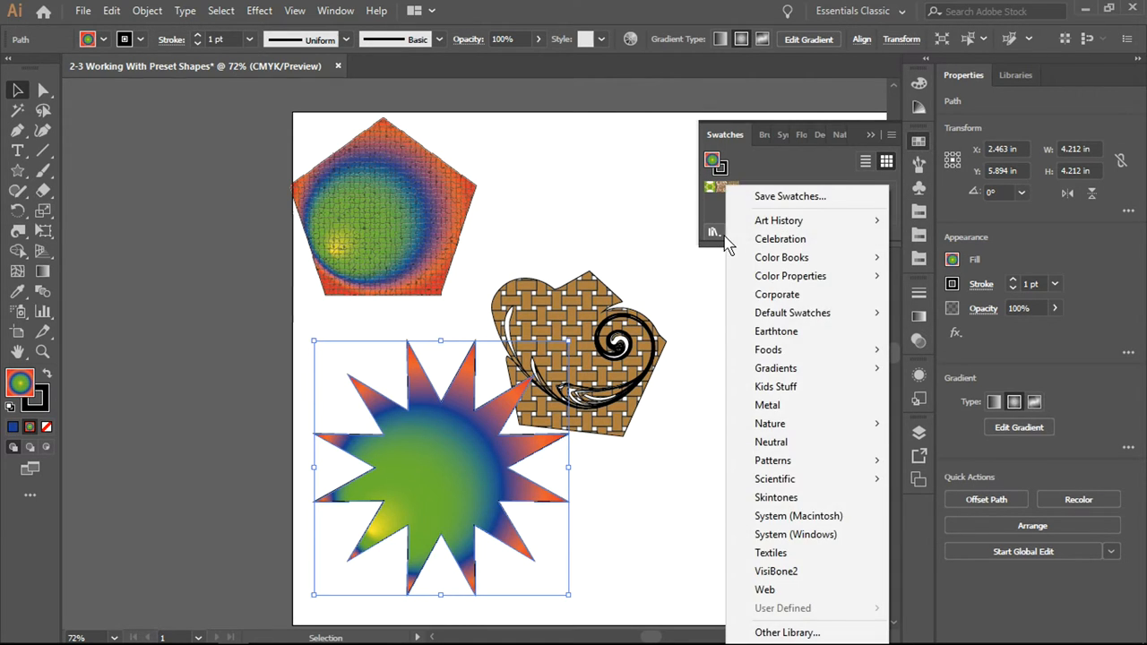
mouse_move(775, 479)
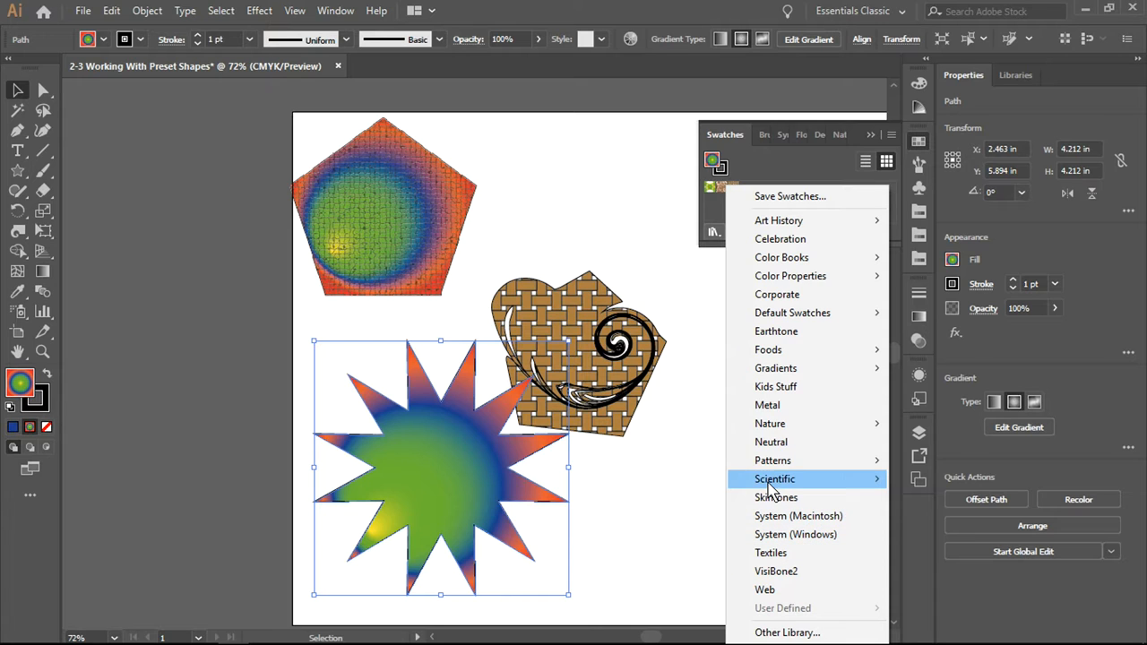
mouse_move(773, 460)
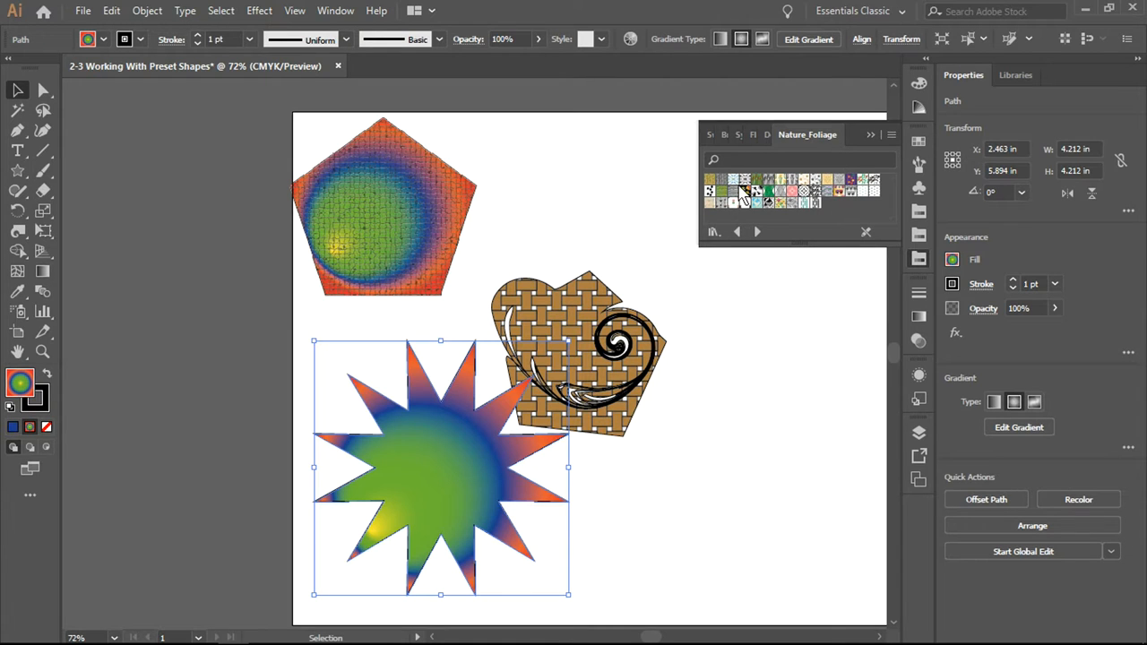
mouse_move(713, 188)
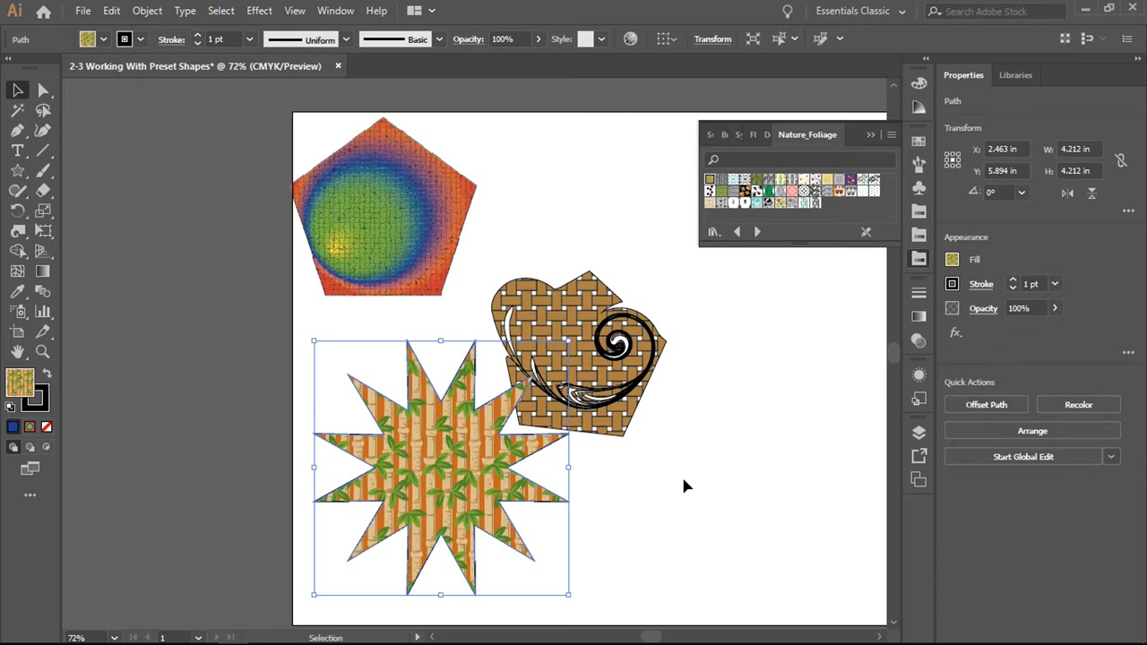
mouse_move(685, 489)
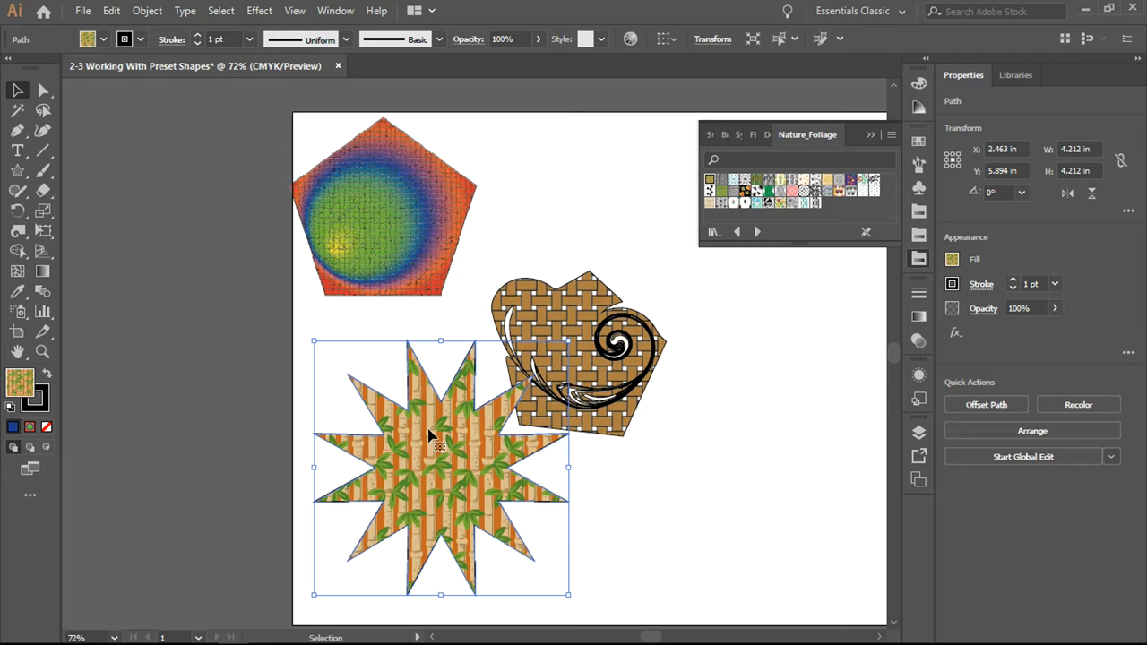
mouse_move(480, 381)
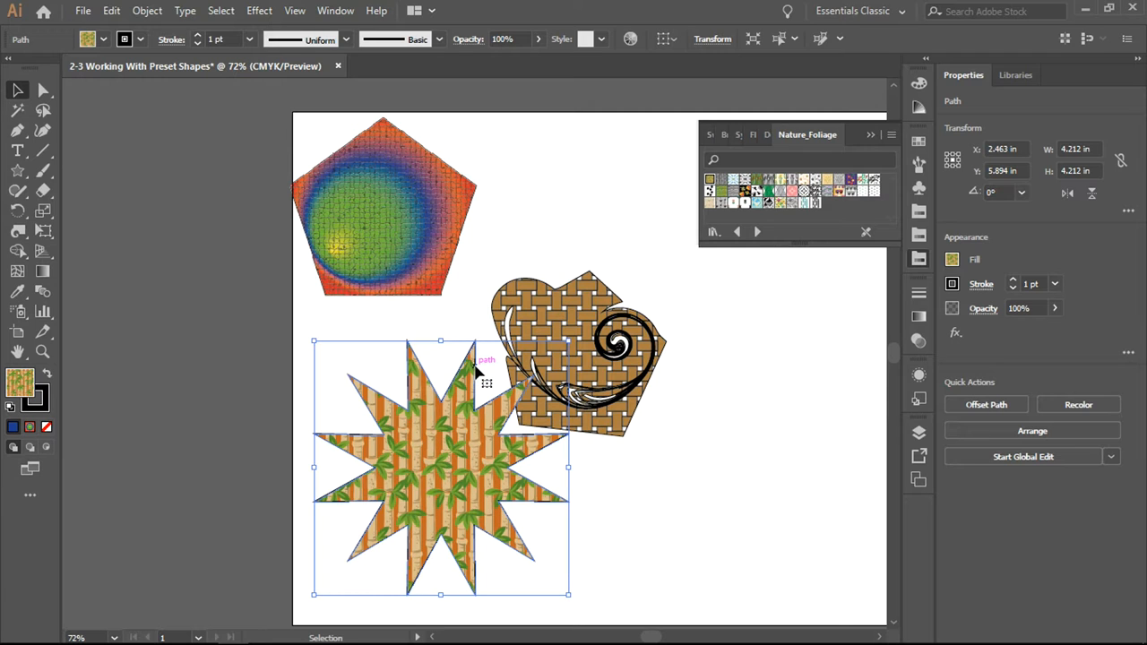
Step: Apply Effect > 3D > Revolve: Off-Axis Front, 270° angle, 84 pt offset from Left Edge
click(260, 10)
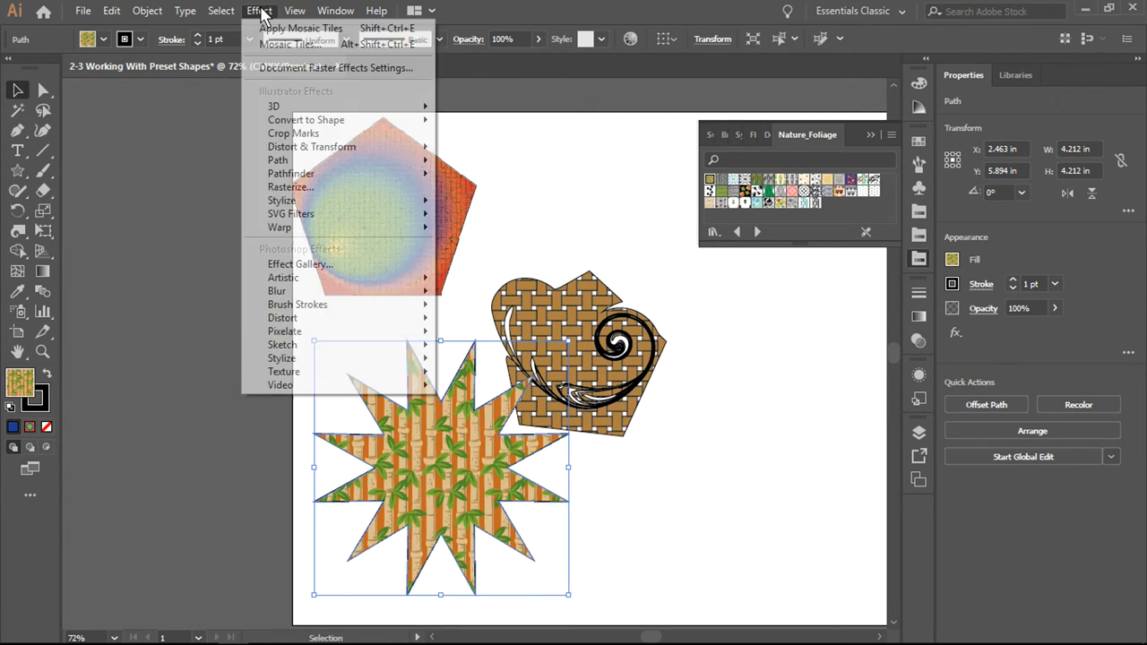
mouse_move(273, 105)
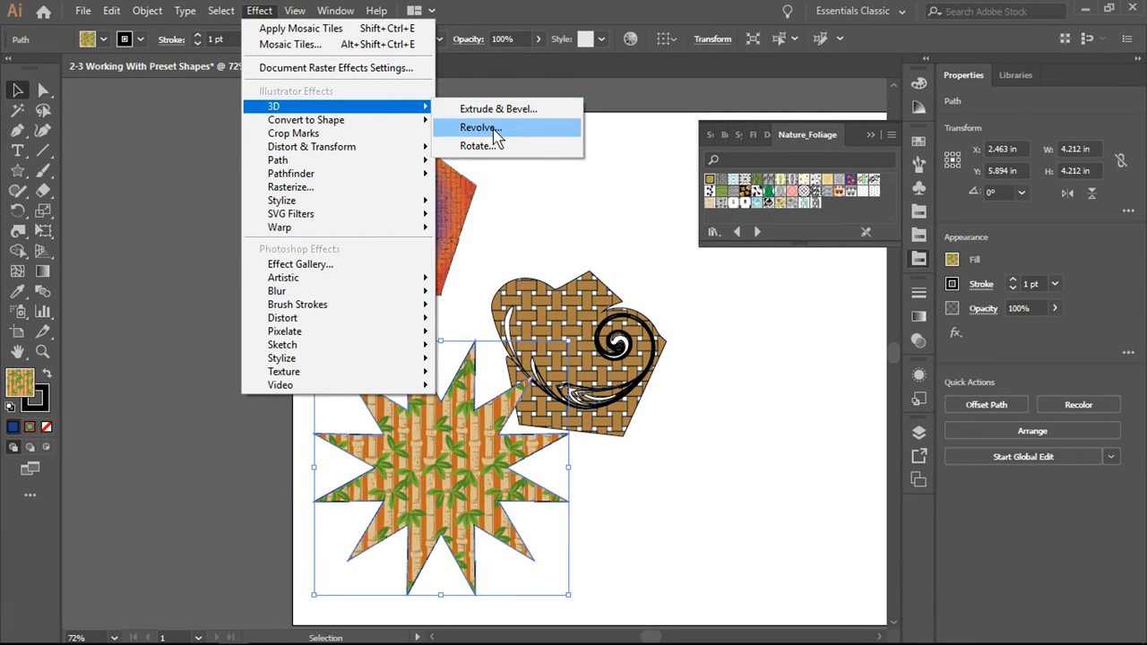
click(477, 126)
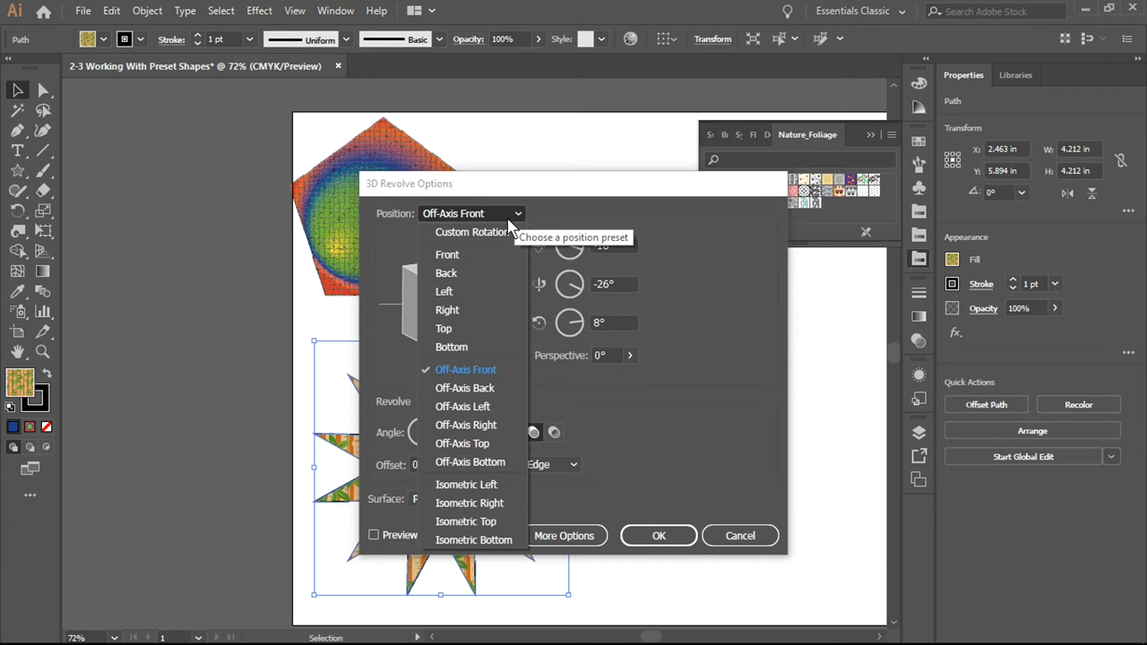
click(447, 309)
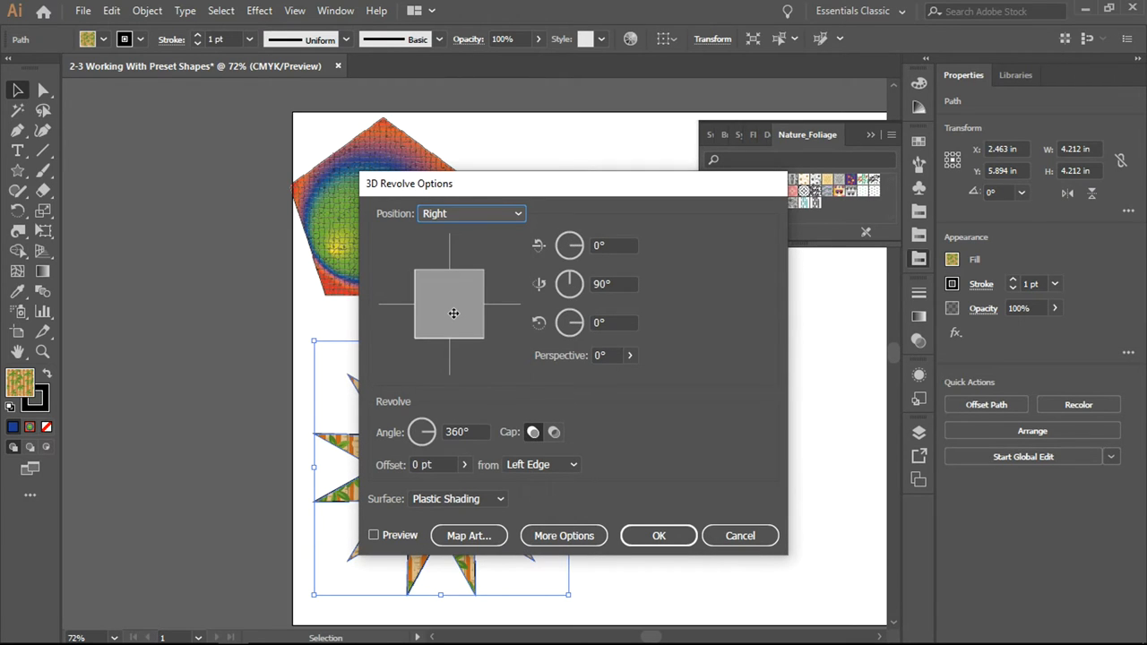
click(470, 213)
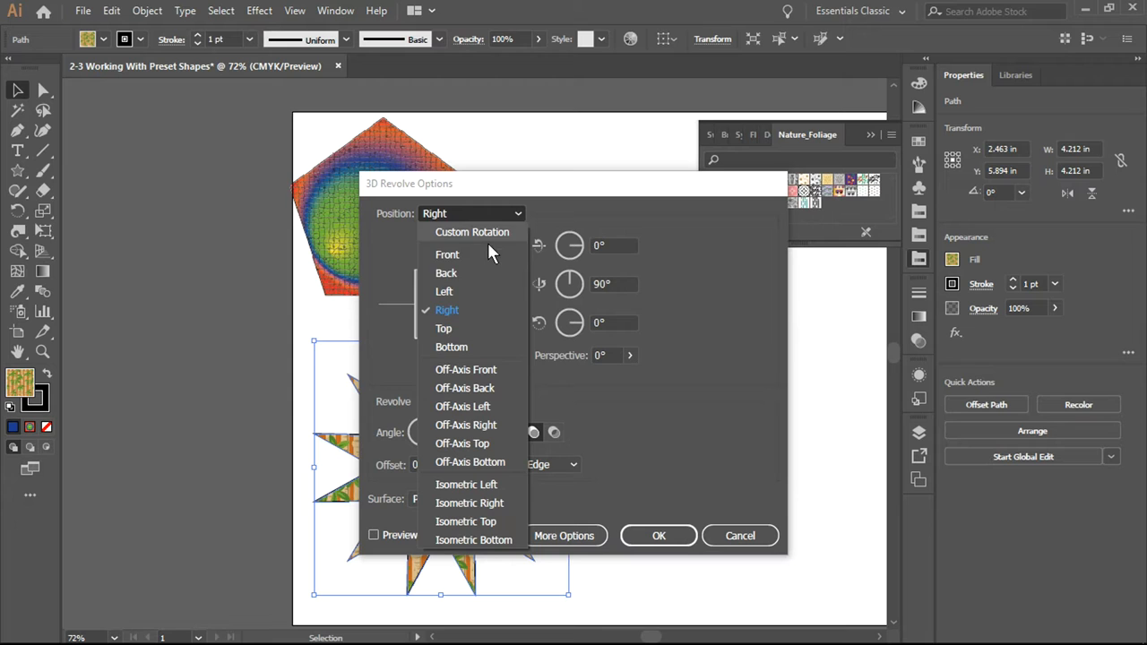
click(465, 369)
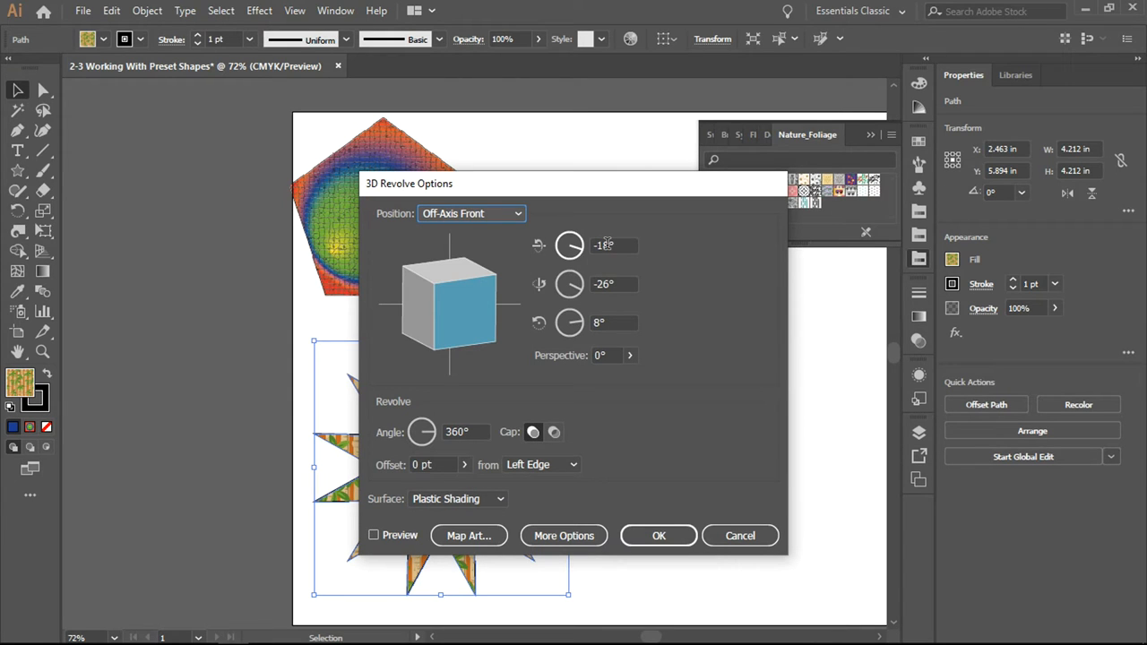
mouse_move(653, 260)
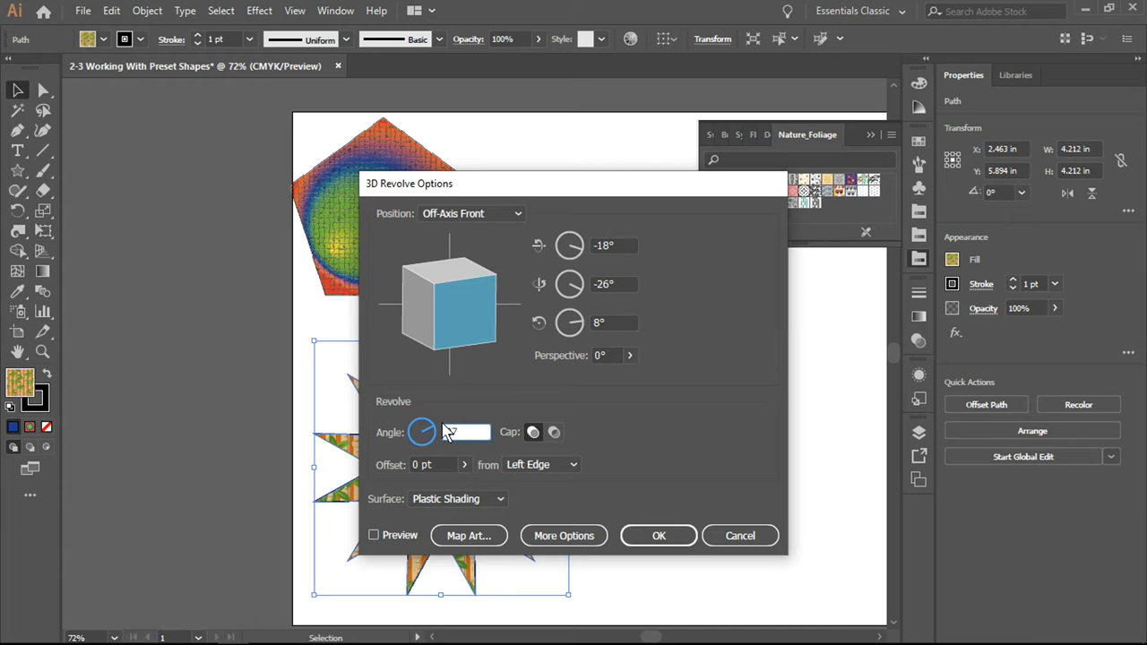
text(270°)
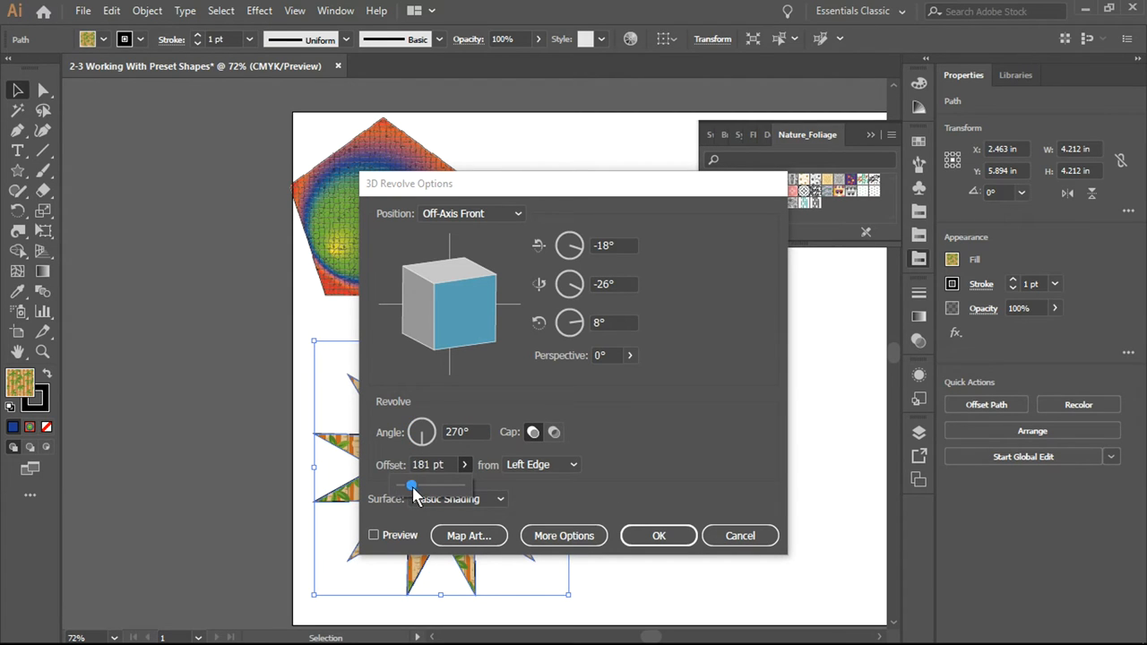
drag(412, 487, 406, 486)
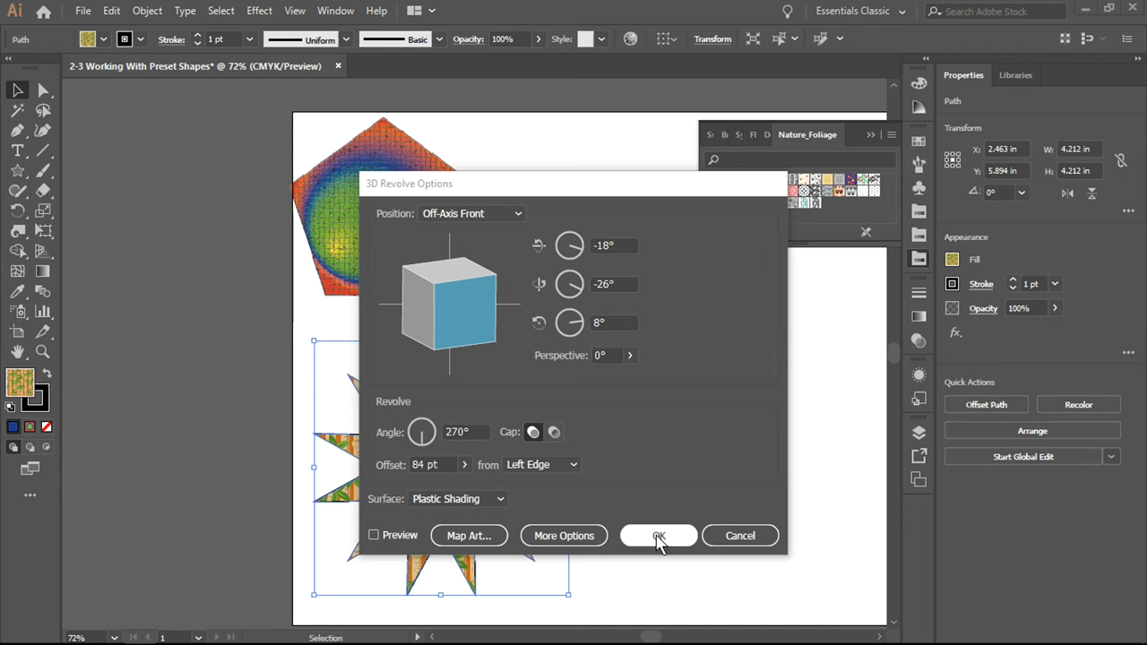
click(659, 535)
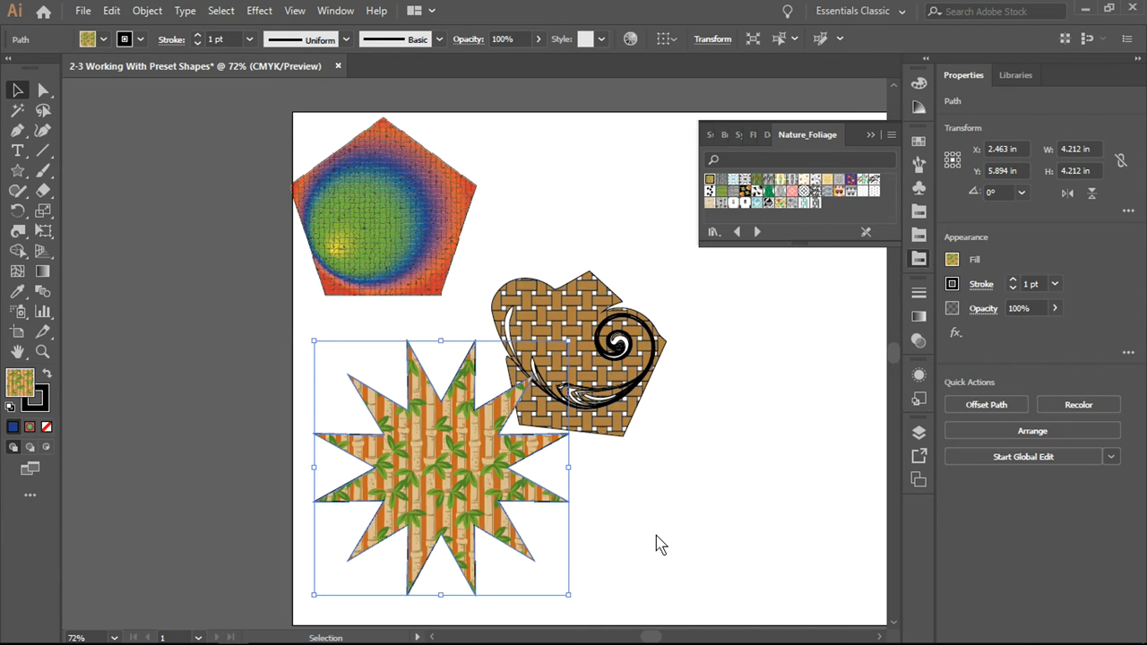